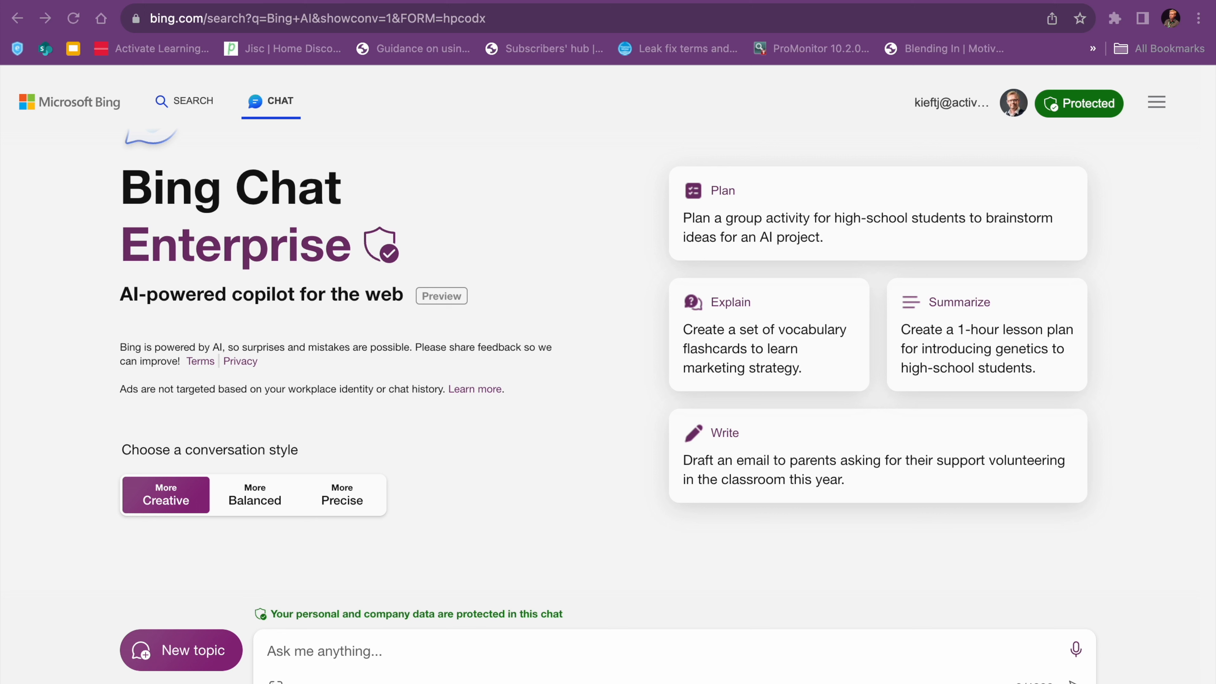
{"action": "mouse_move", "coordinate": [485, 460]}
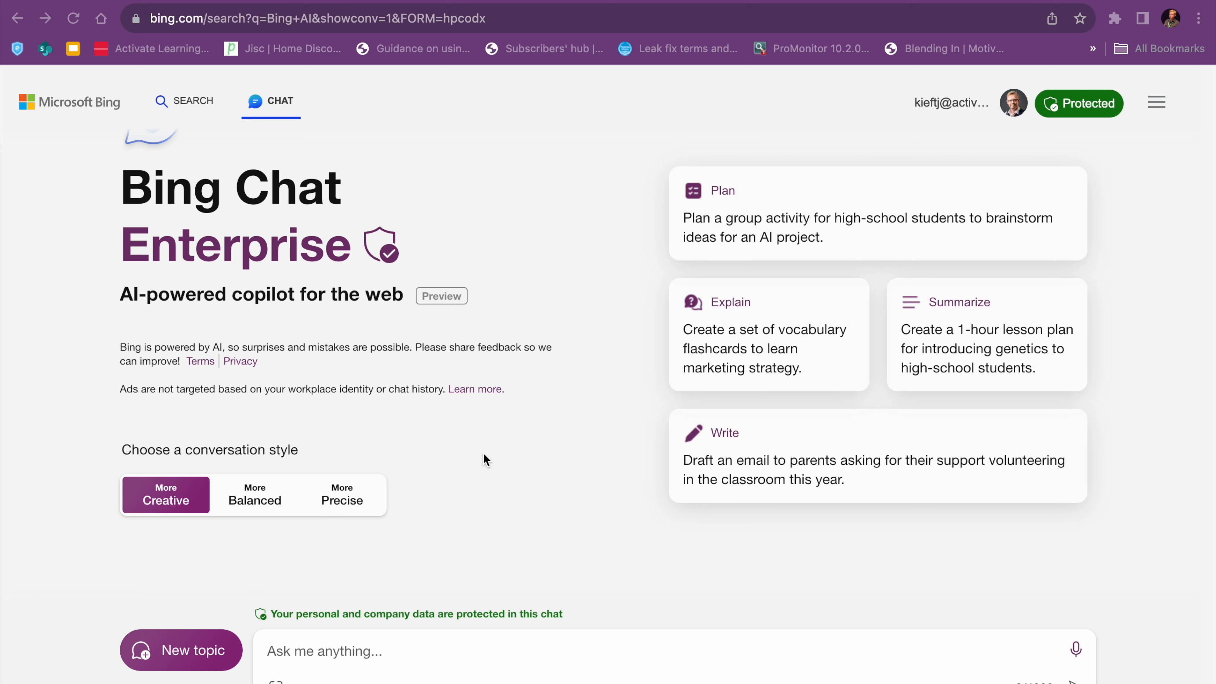
{"action": "mouse_move", "coordinate": [263, 662]}
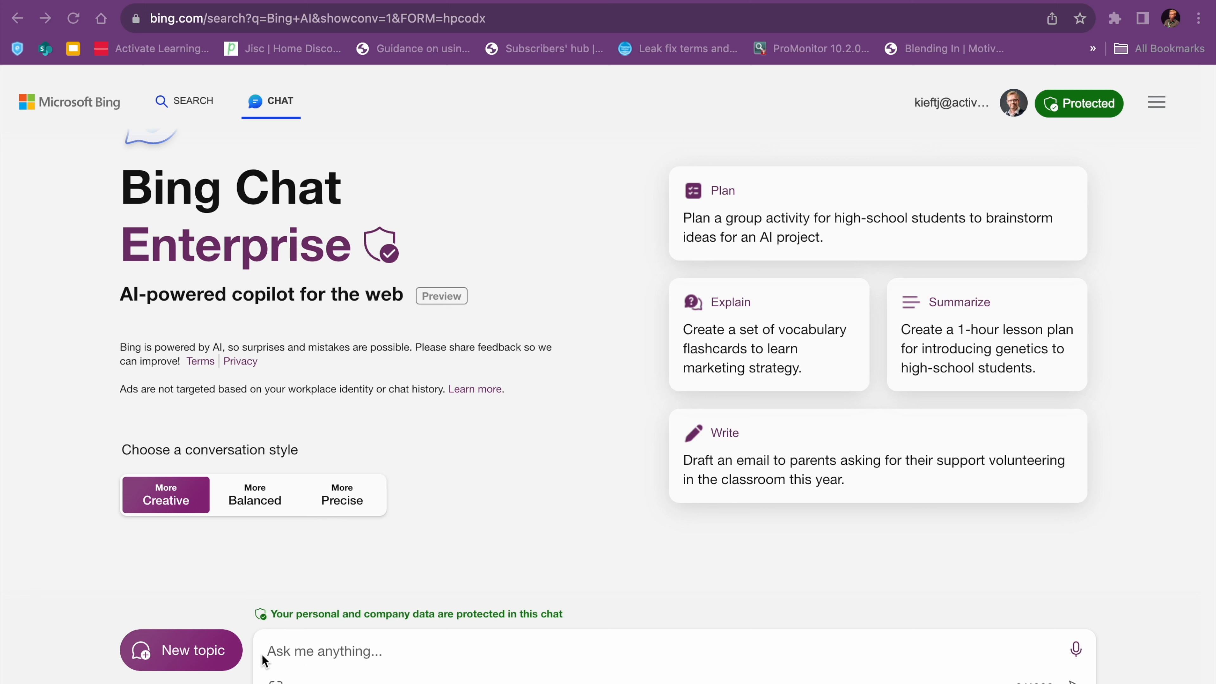
{"action": "mouse_move", "coordinate": [197, 501]}
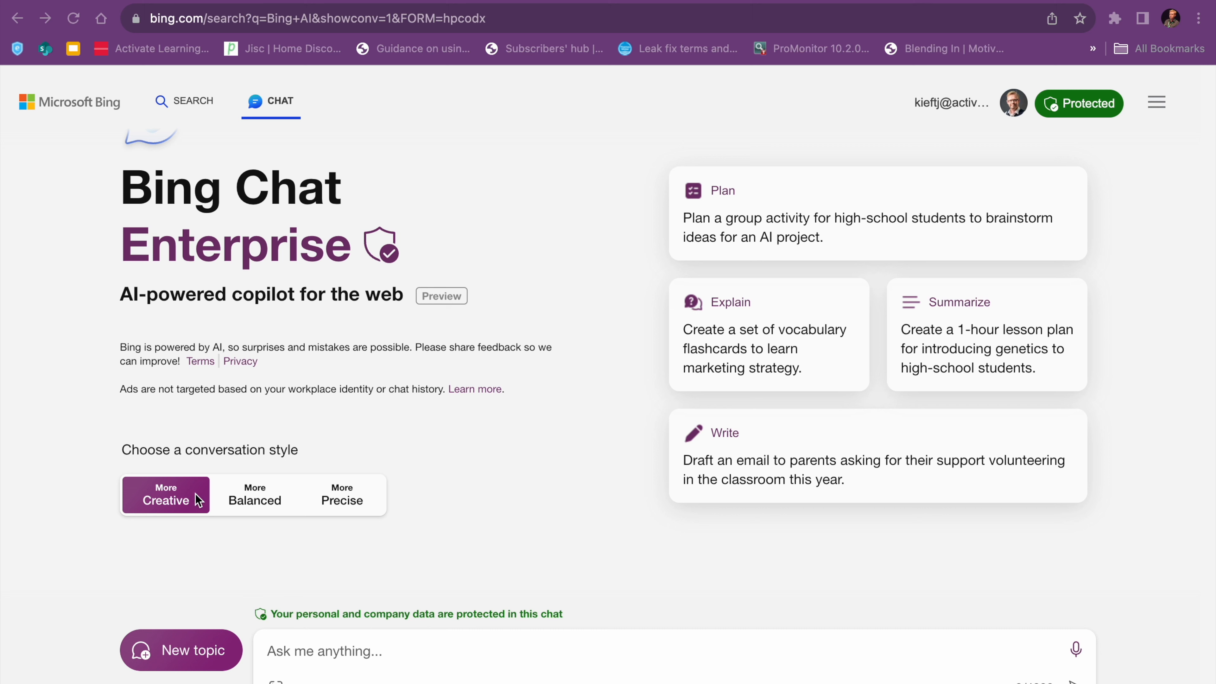
{"action": "mouse_move", "coordinate": [228, 510]}
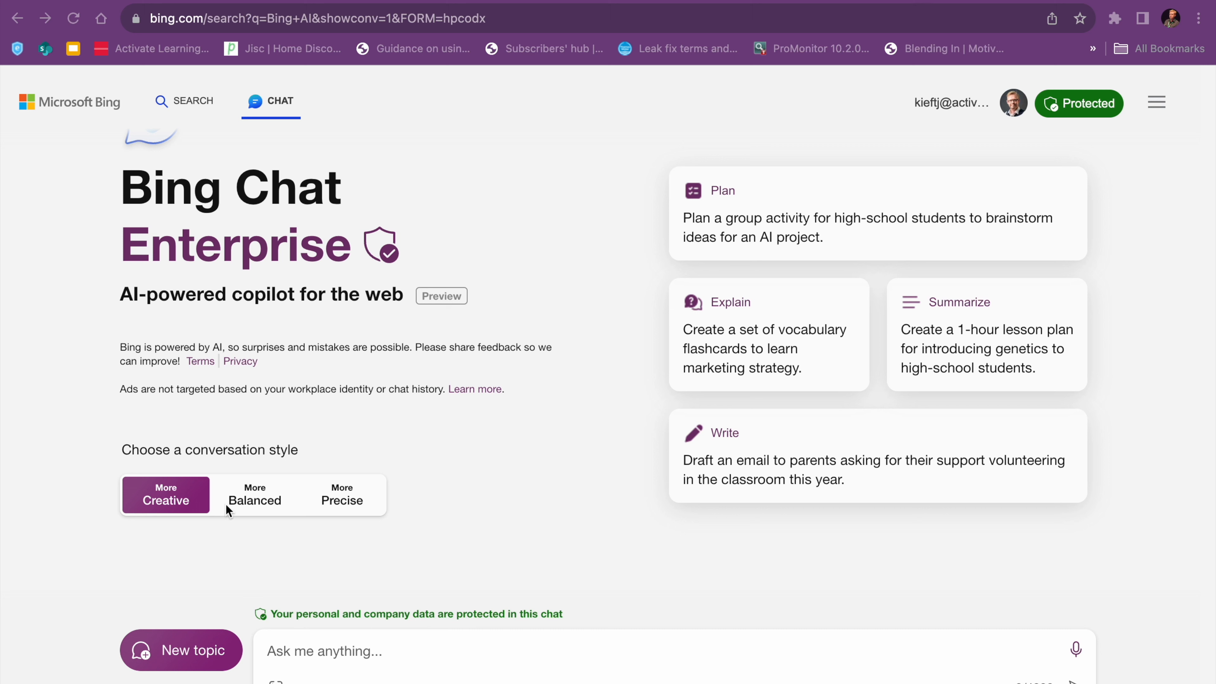
- Try the Balanced and Precise styles, settle on Creative, and return to Bing Chat Enterprise via the home page
{"action": "left_click", "coordinate": [255, 495]}
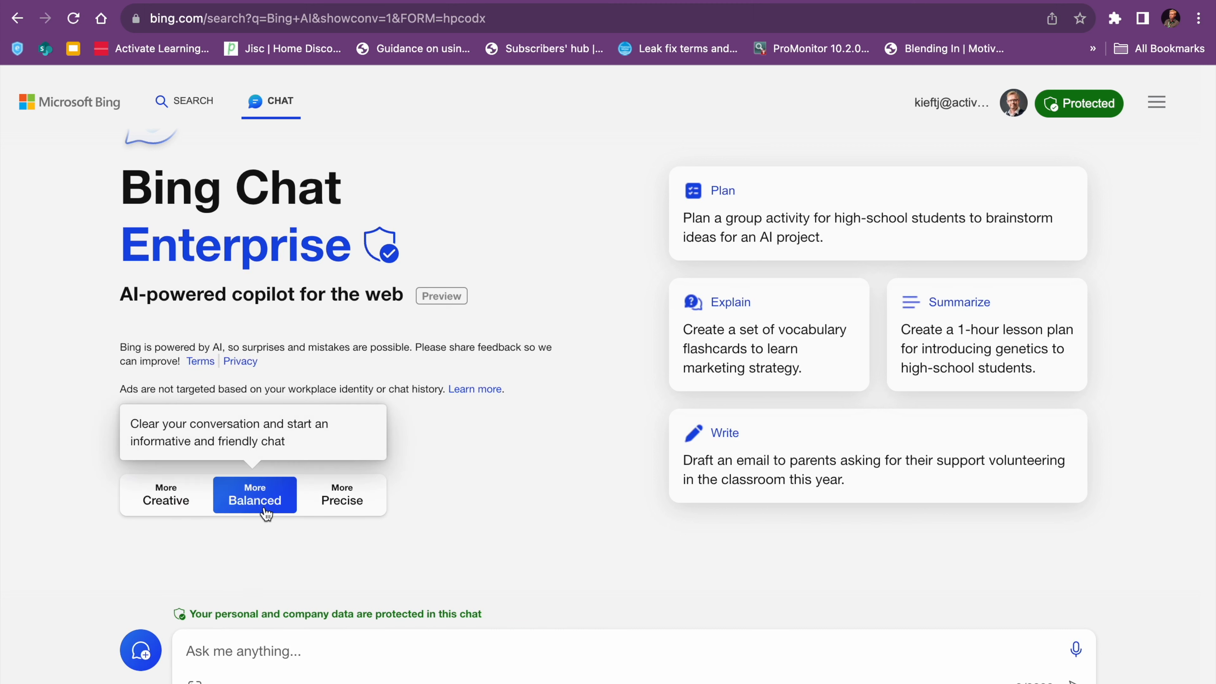
{"action": "mouse_move", "coordinate": [341, 500]}
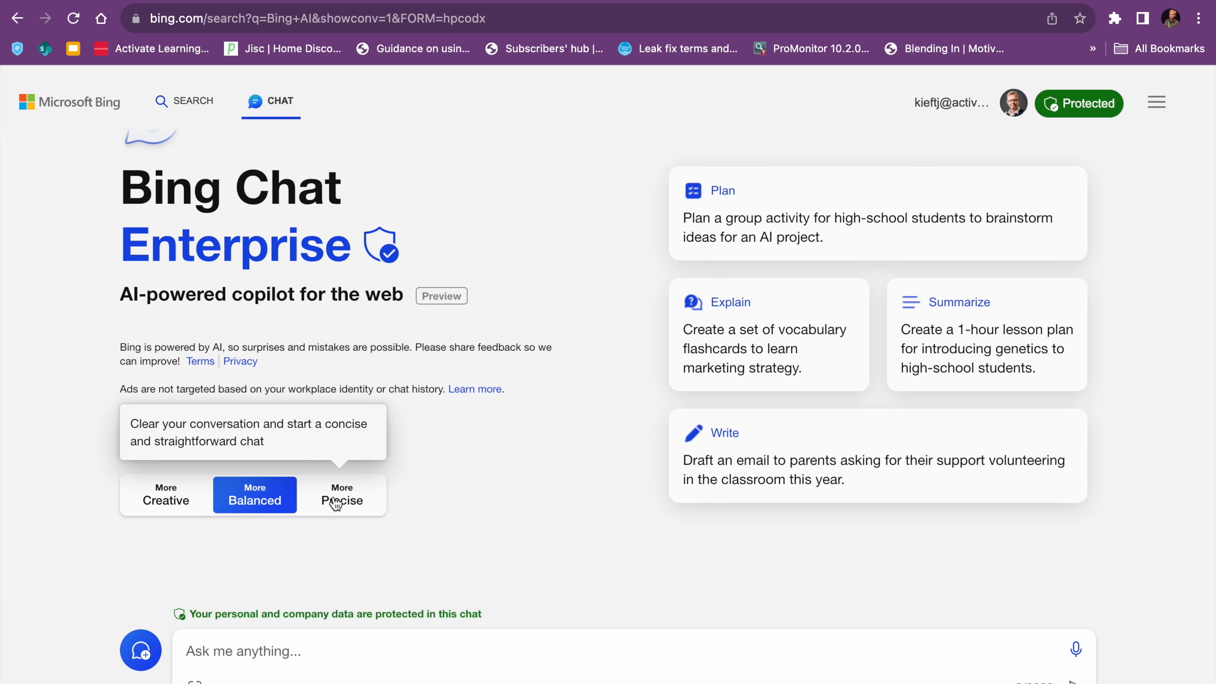
{"action": "left_click", "coordinate": [342, 495]}
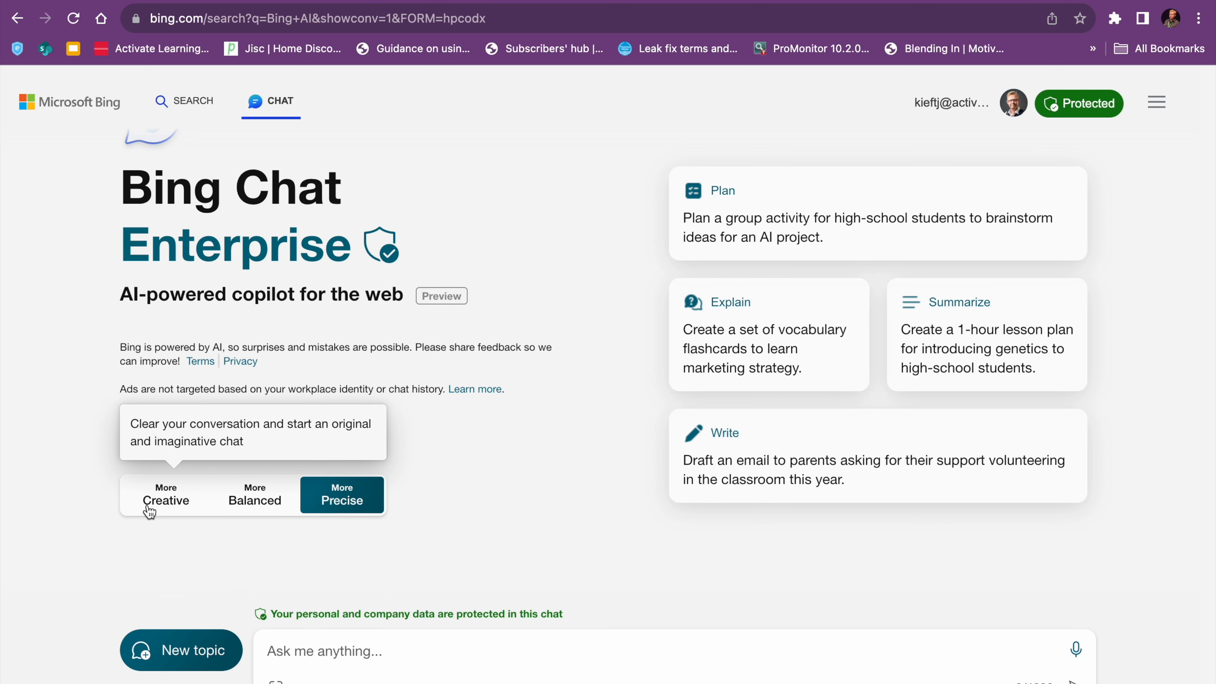
{"action": "left_click", "coordinate": [166, 494]}
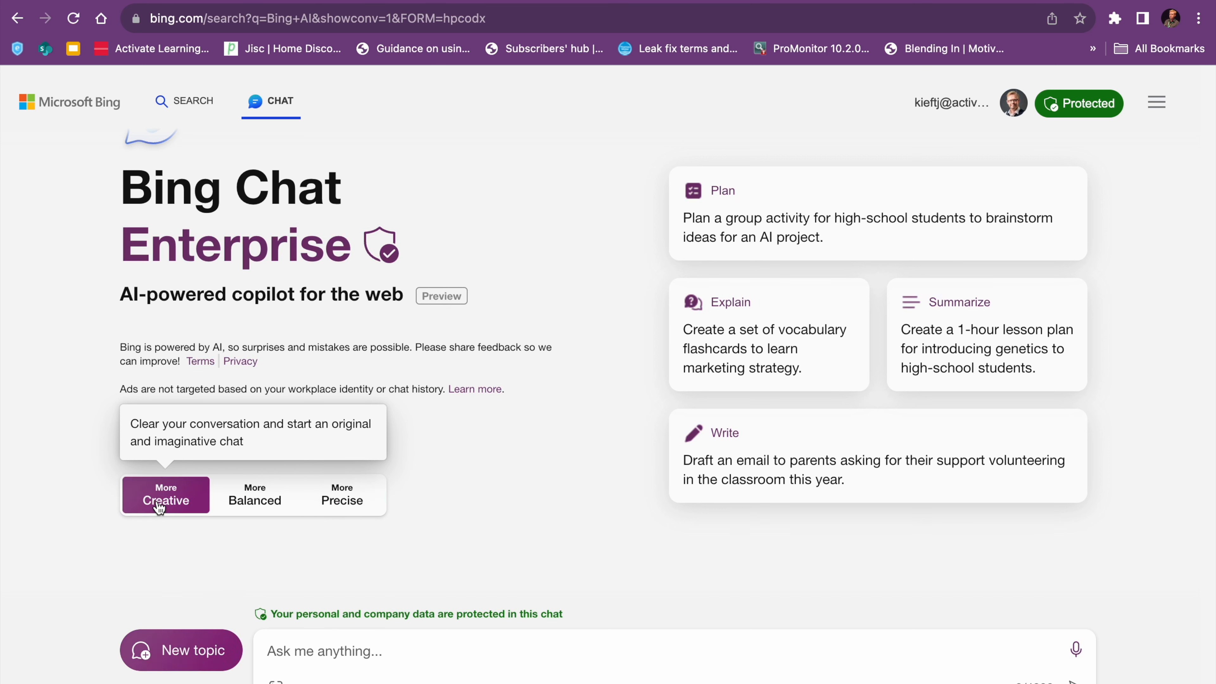
{"action": "mouse_move", "coordinate": [254, 500]}
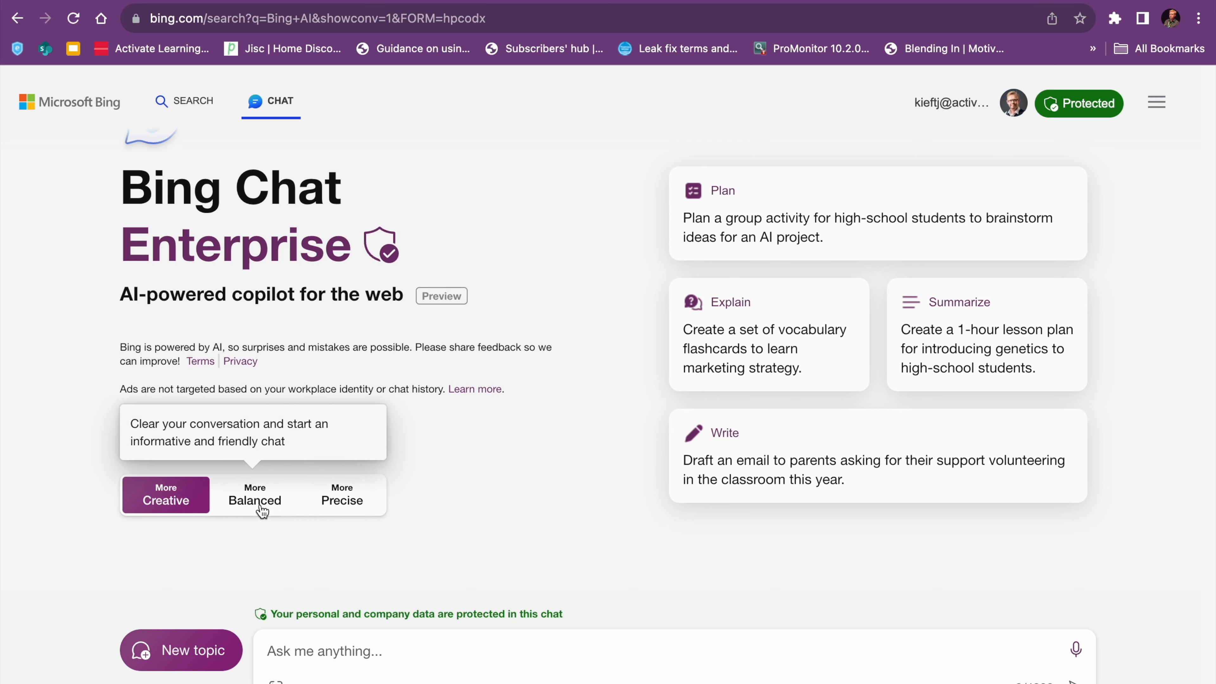
{"action": "mouse_move", "coordinate": [184, 44]}
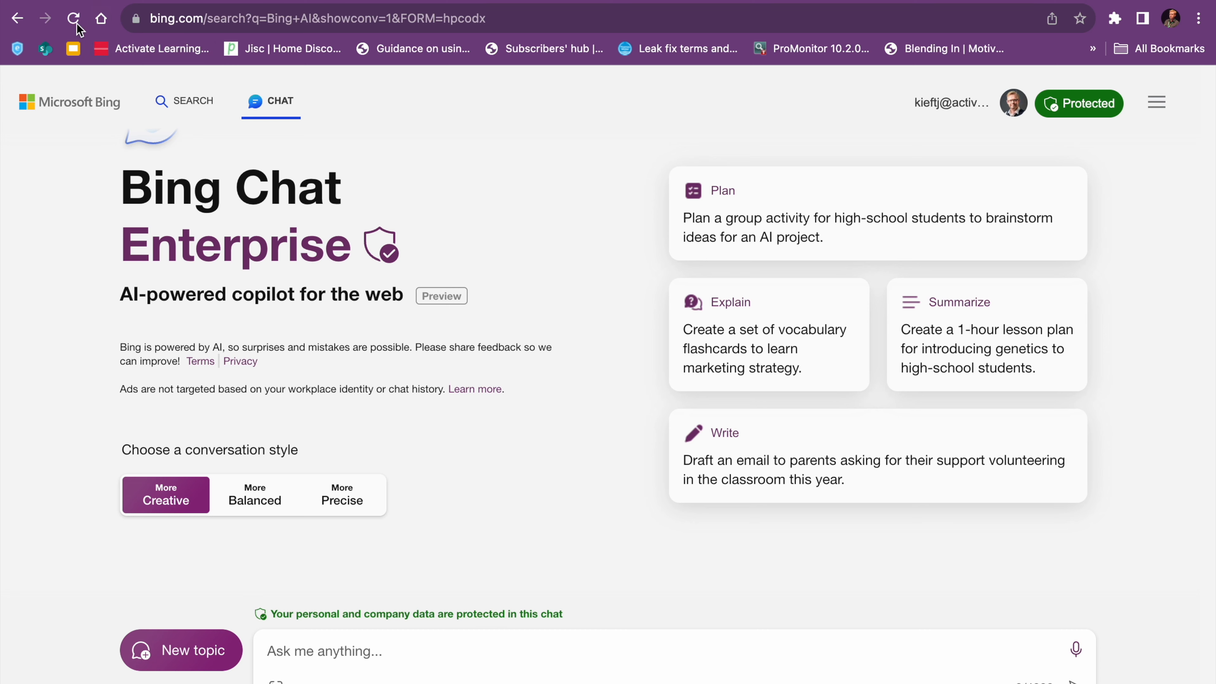
{"action": "left_click", "coordinate": [18, 18]}
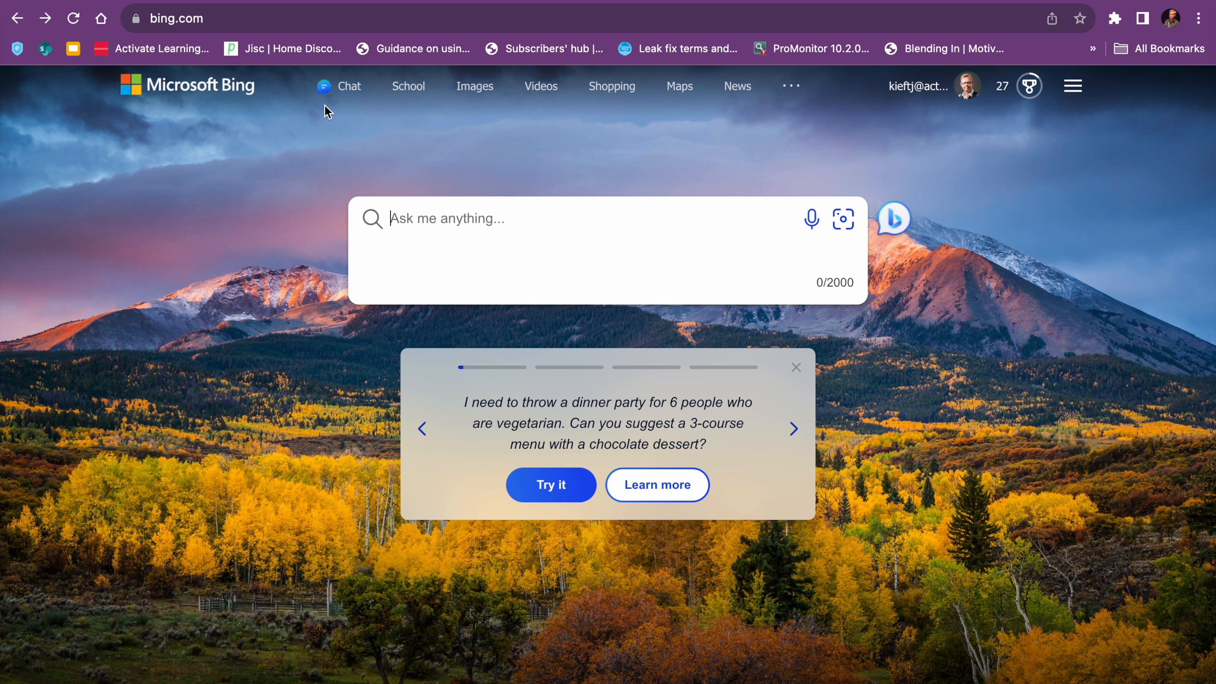
{"action": "left_click", "coordinate": [337, 85]}
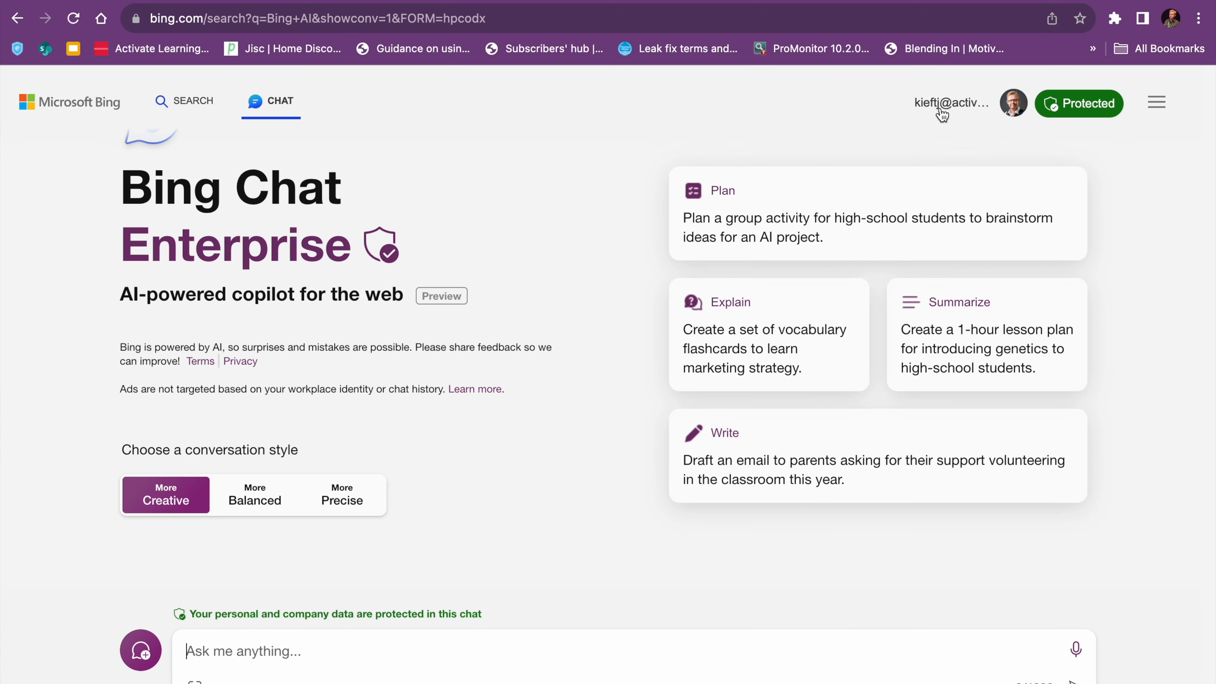
{"action": "mouse_move", "coordinate": [453, 588]}
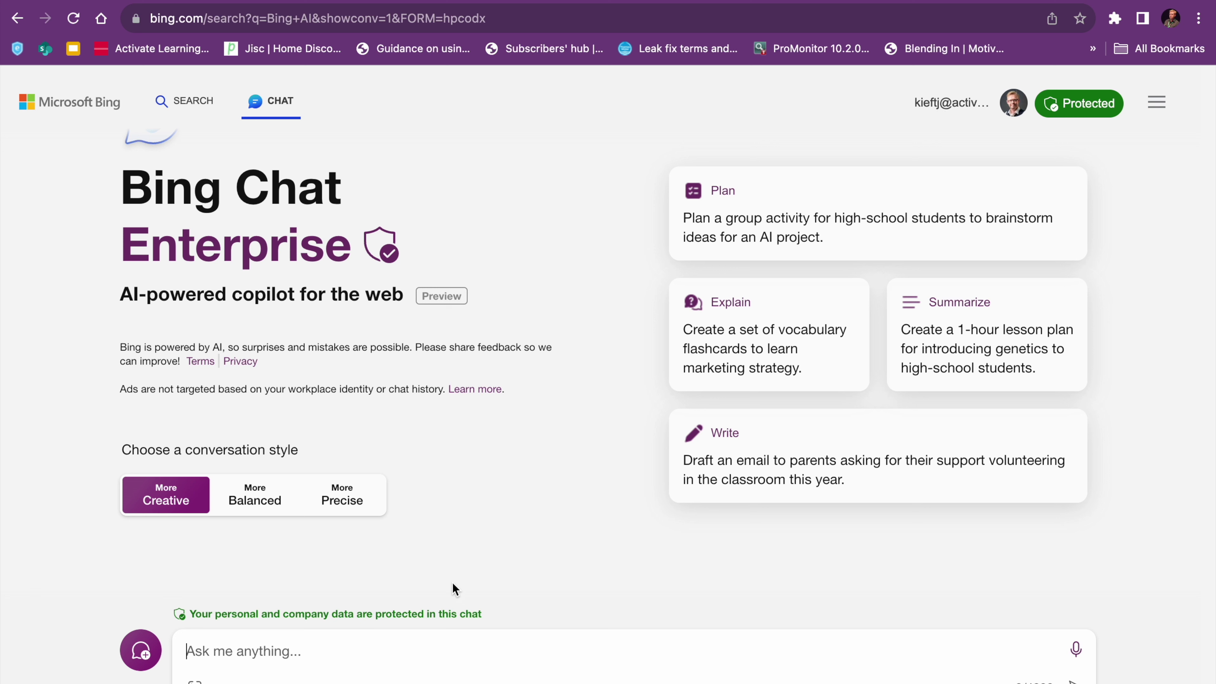
{"action": "mouse_move", "coordinate": [117, 236]}
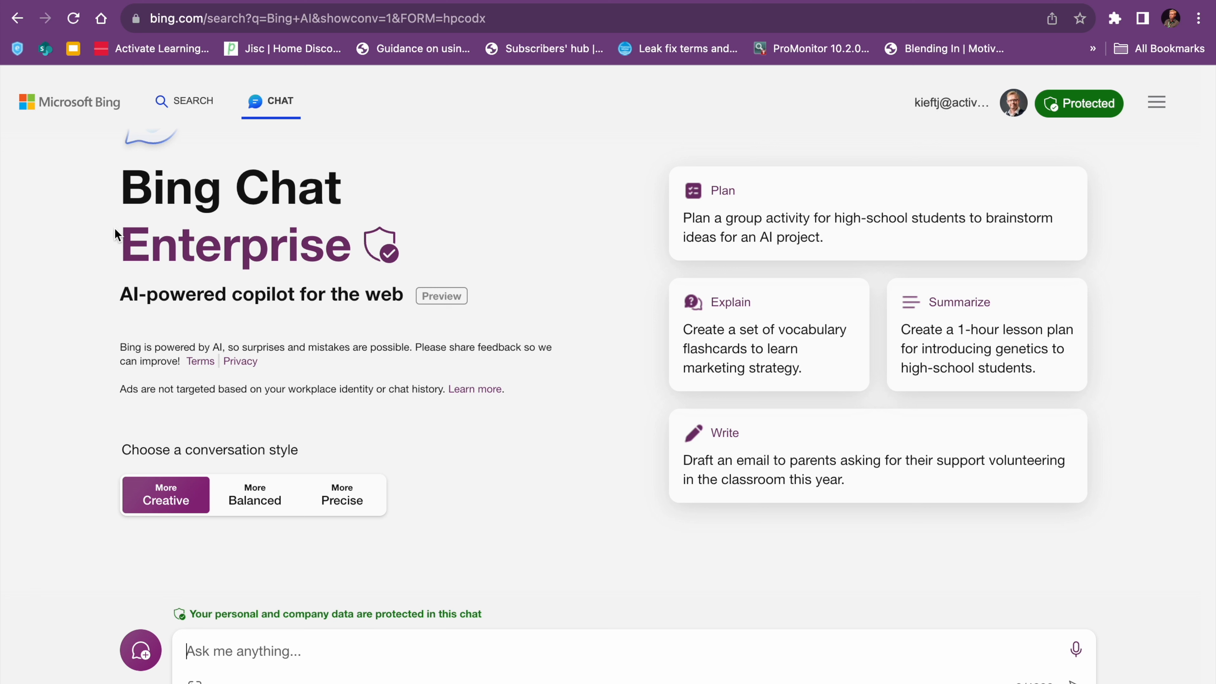
{"action": "mouse_move", "coordinate": [165, 495]}
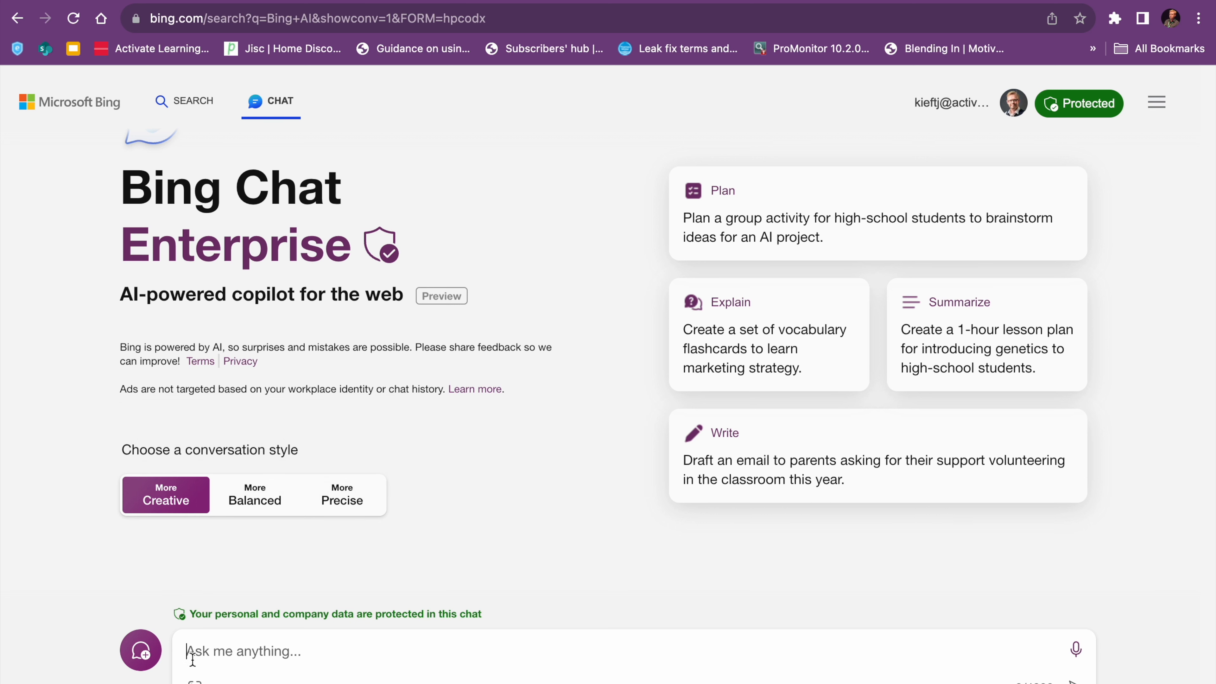
{"action": "mouse_move", "coordinate": [140, 650]}
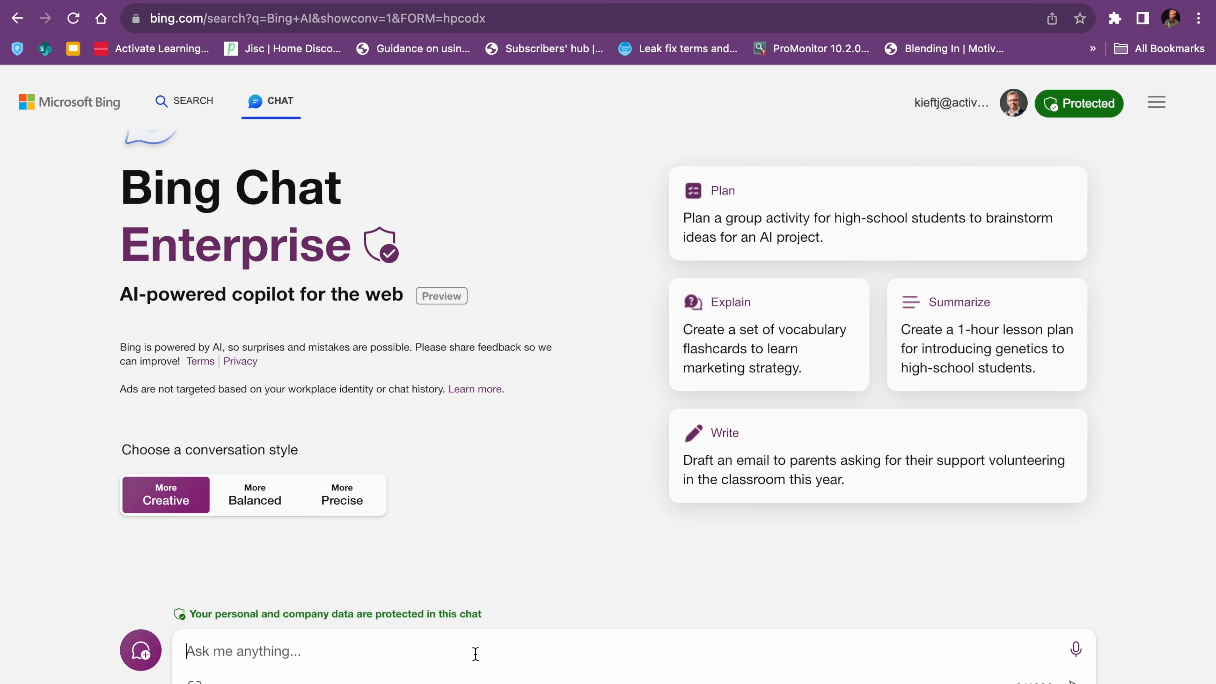
{"action": "mouse_move", "coordinate": [1076, 649]}
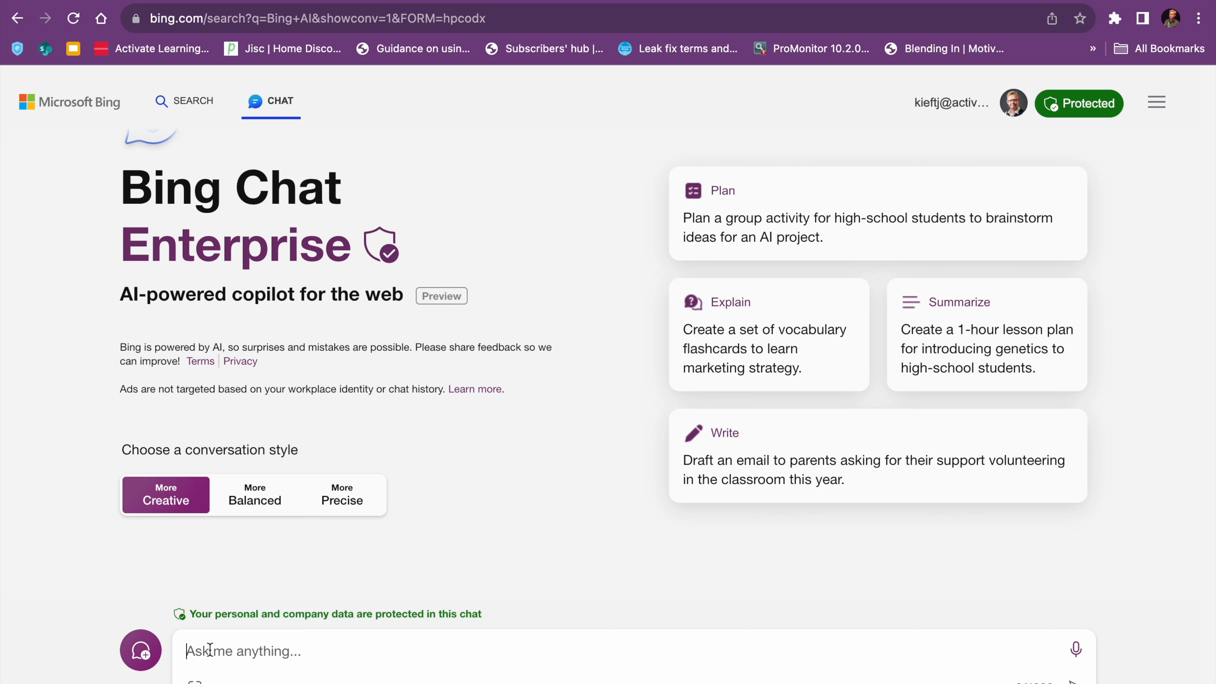
- Draft a request for 5 intro-to-photography anagrams including aperture, shutter speed, depth of field
{"action": "type", "text": "Create"}
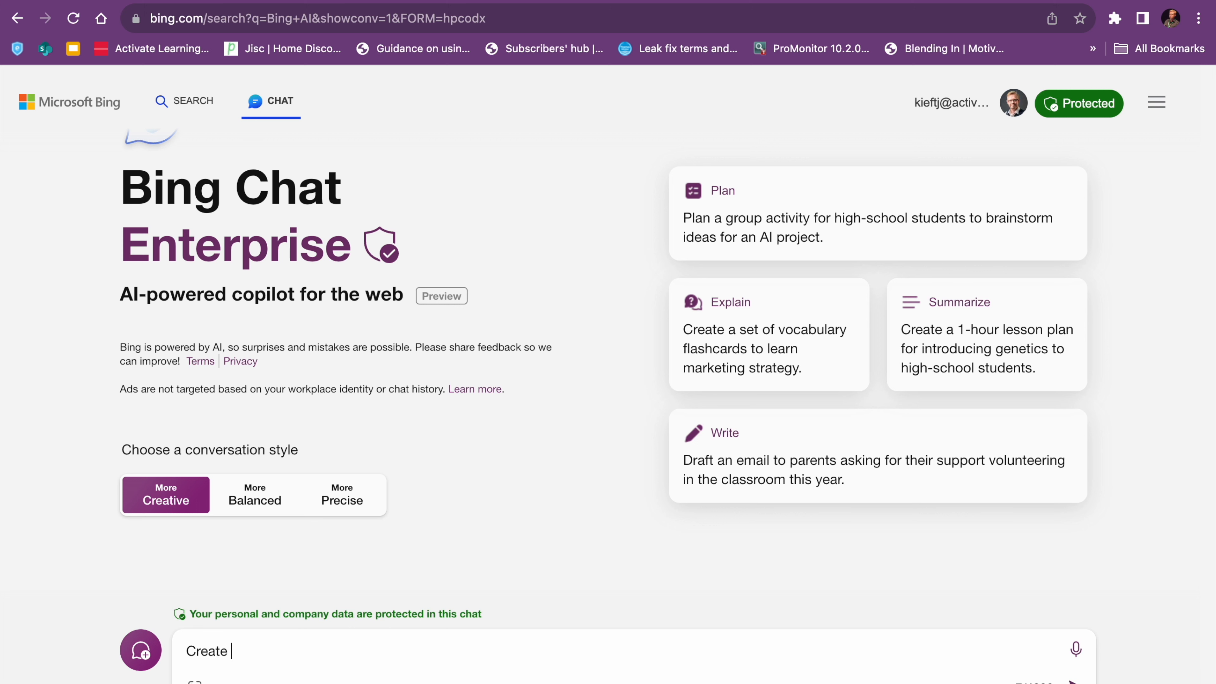
{"action": "type", "text": "5 anang"}
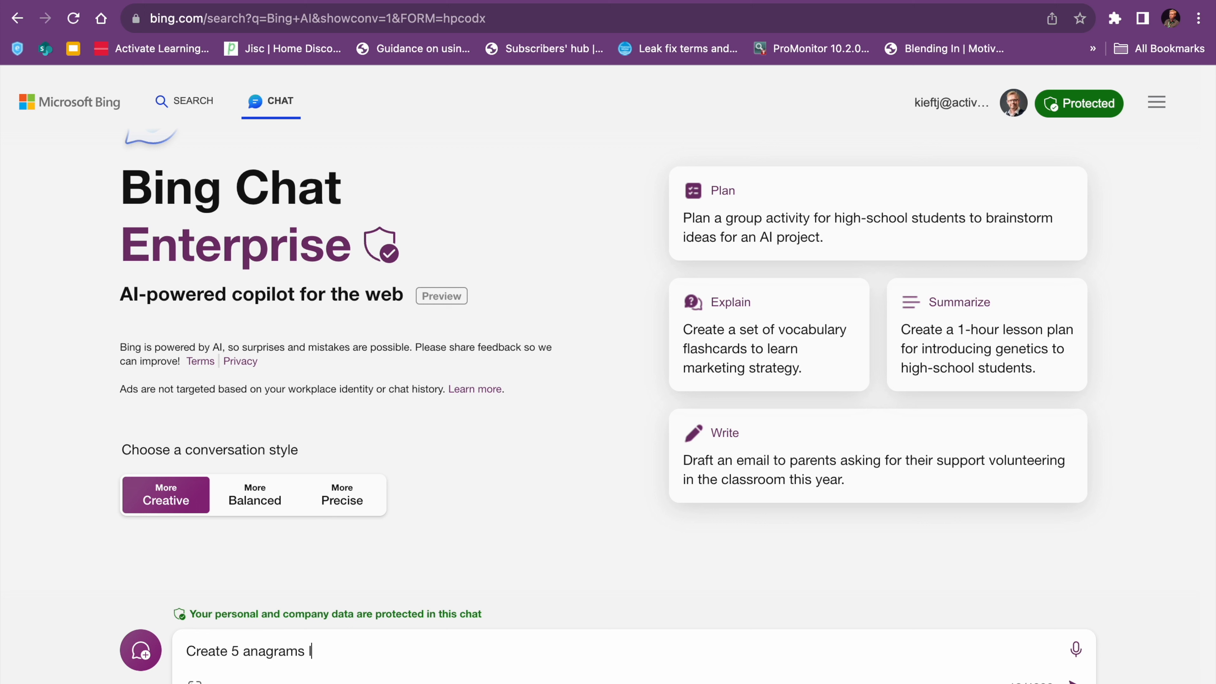
{"action": "type", "text": "for my introduc"}
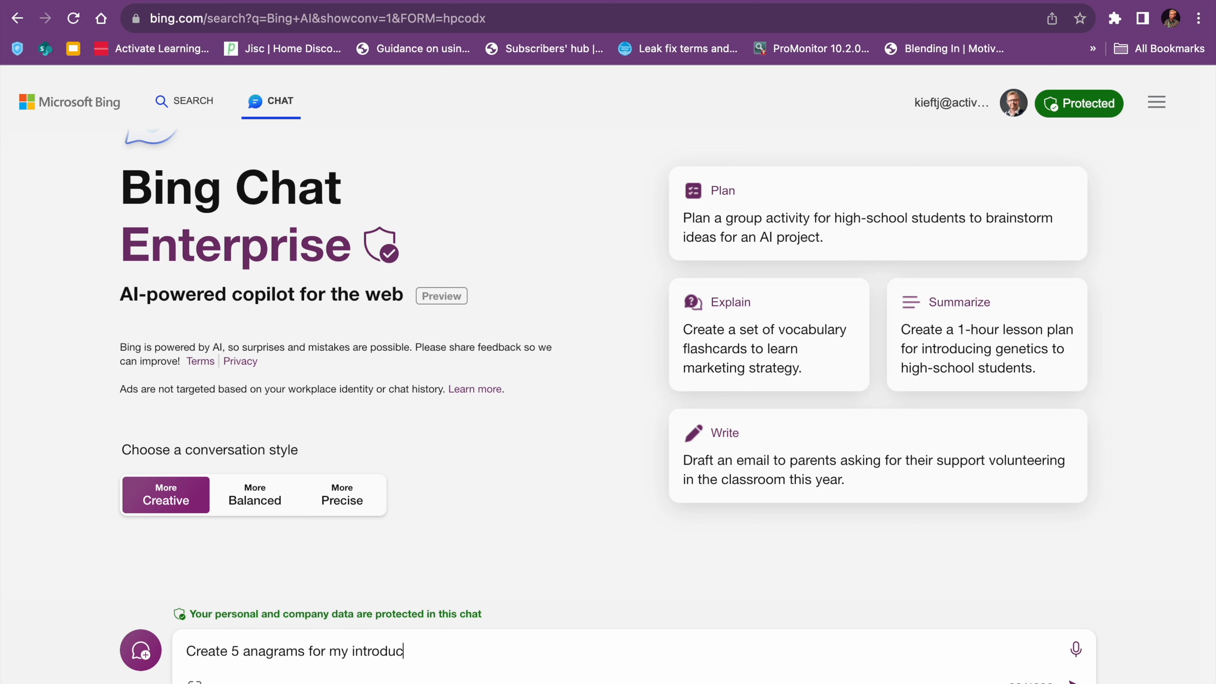
{"action": "type", "text": "tion to photo"}
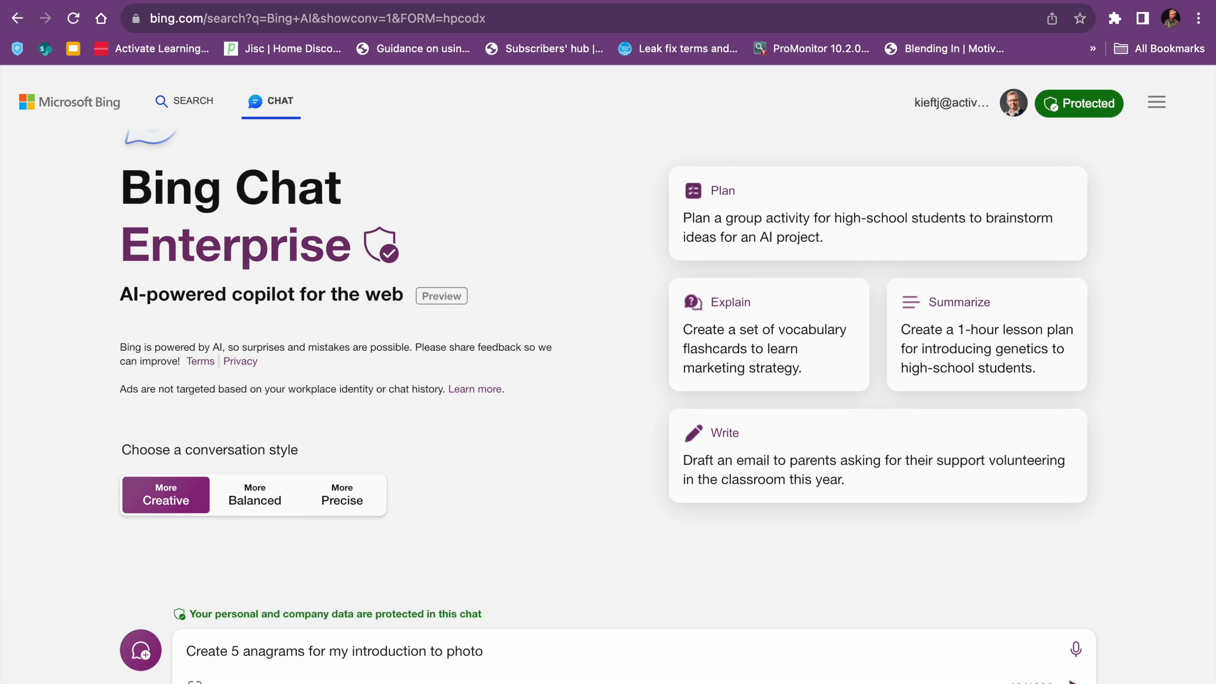
{"action": "type", "text": "graphy"}
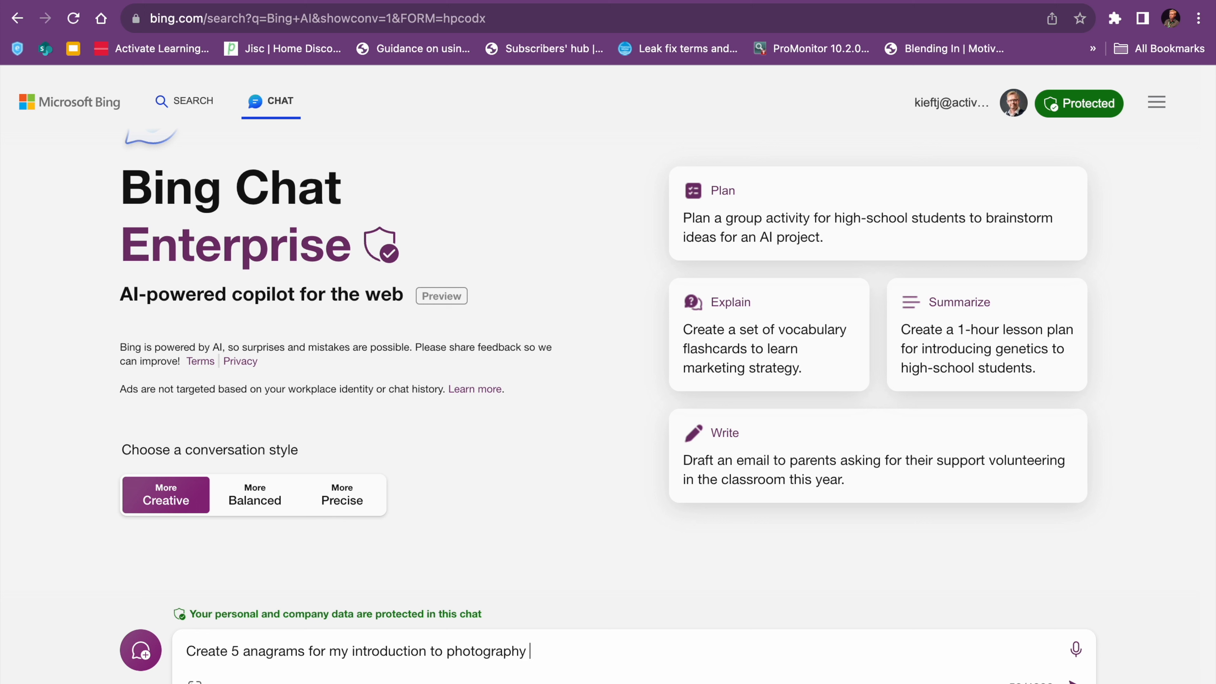
{"action": "type", "text": "class"}
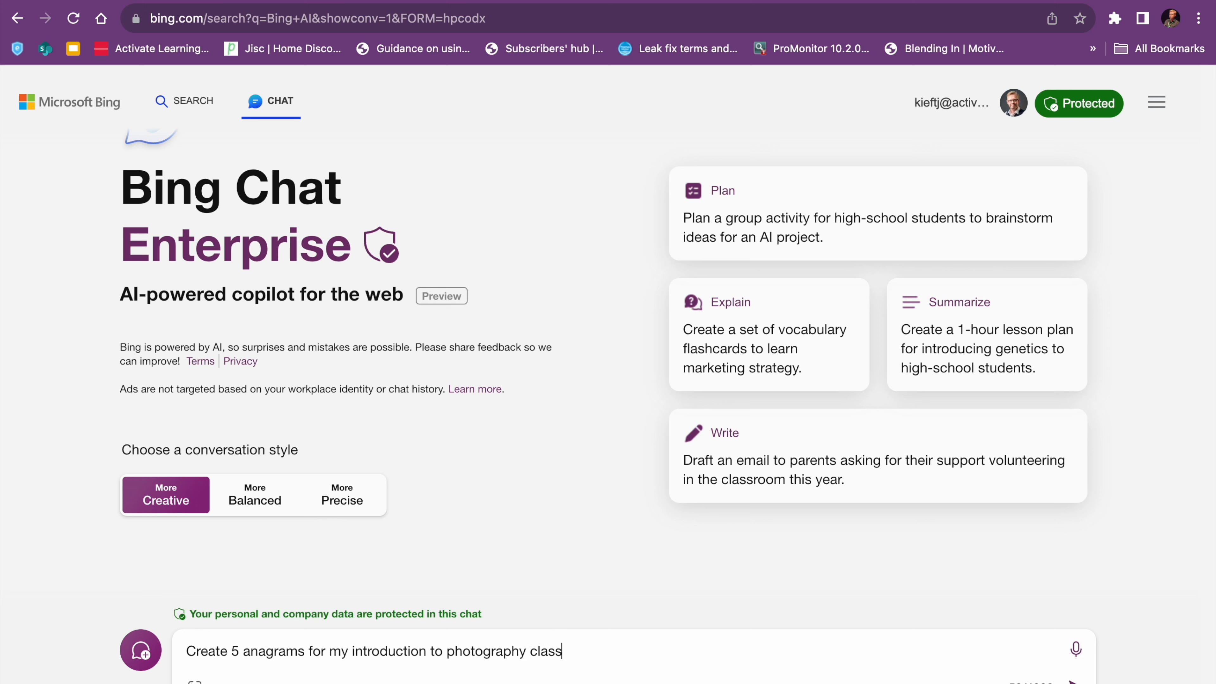
{"action": "type", "text": ", inclu"}
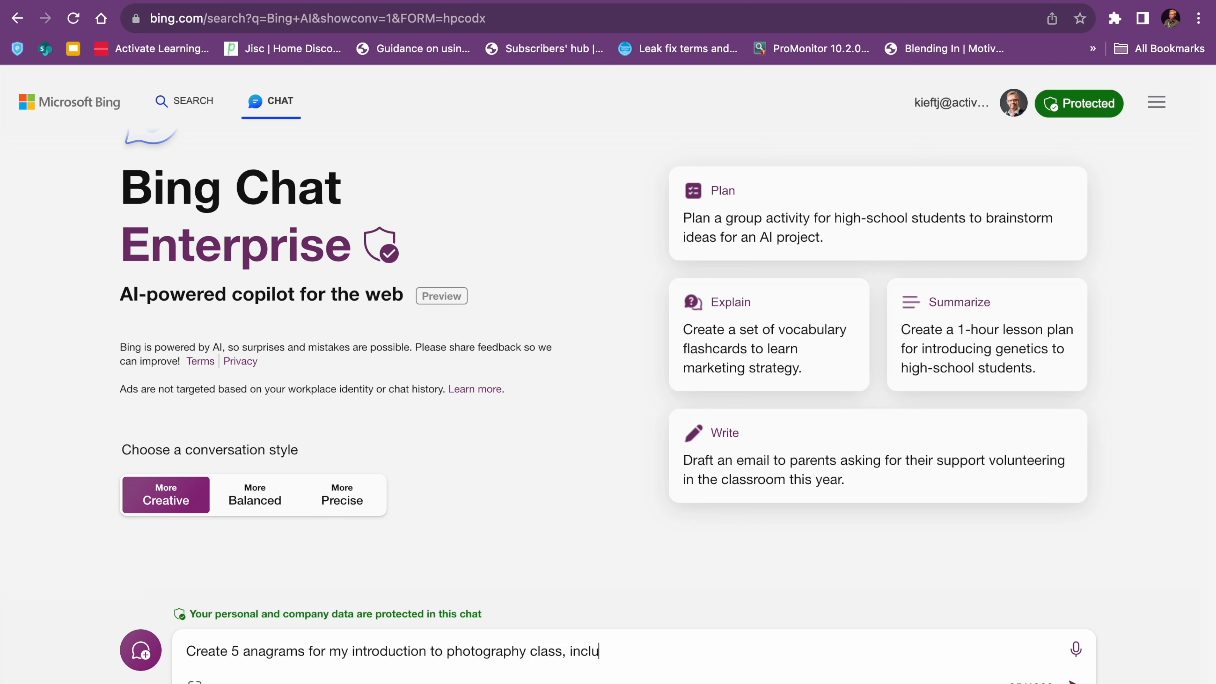
{"action": "type", "text": "de aperture"}
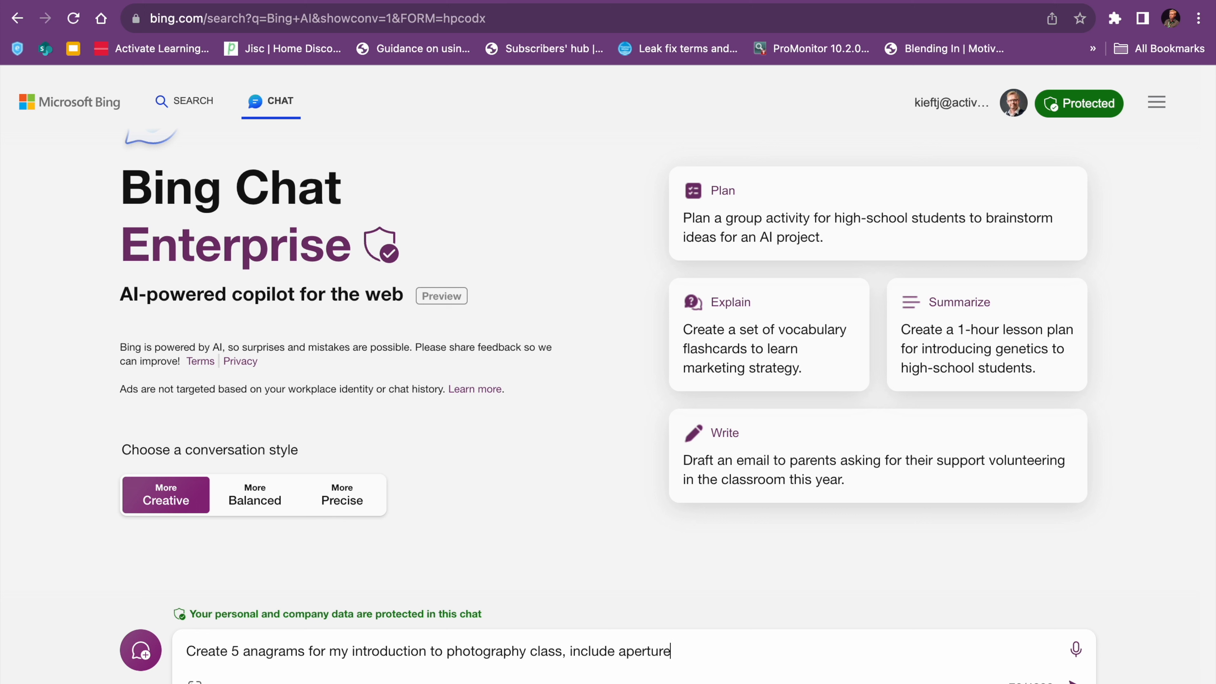
{"action": "type", "text": ", shutter sp"}
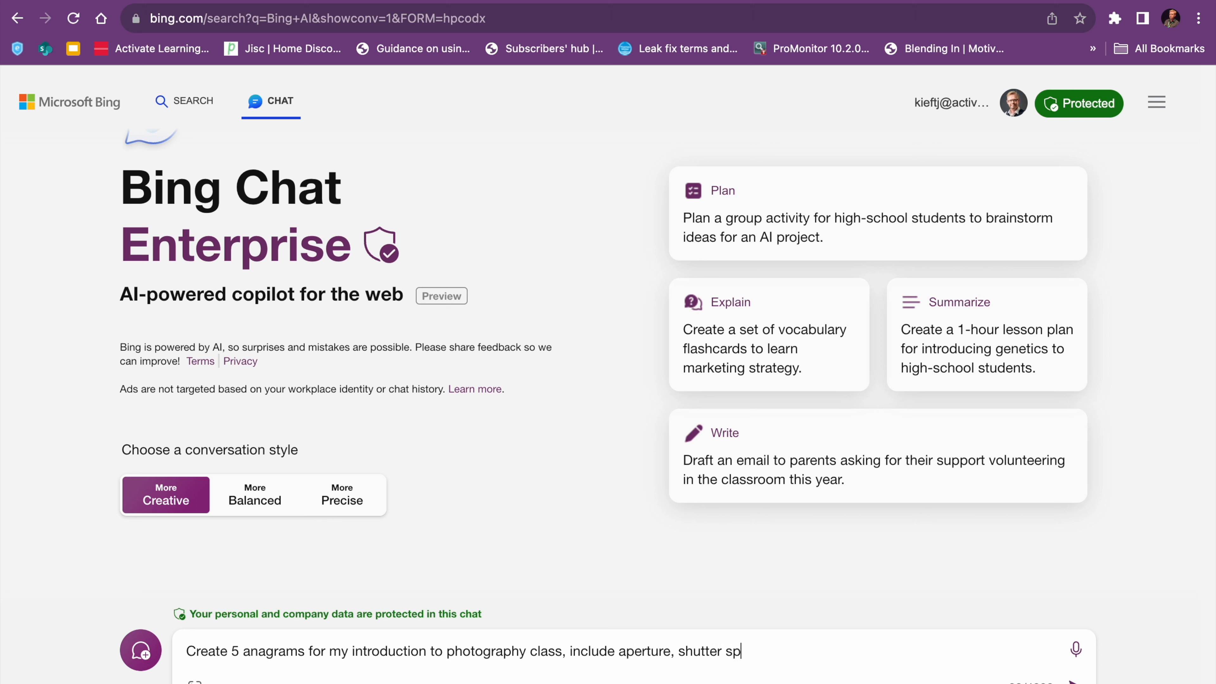
{"action": "type", "text": "eed,"}
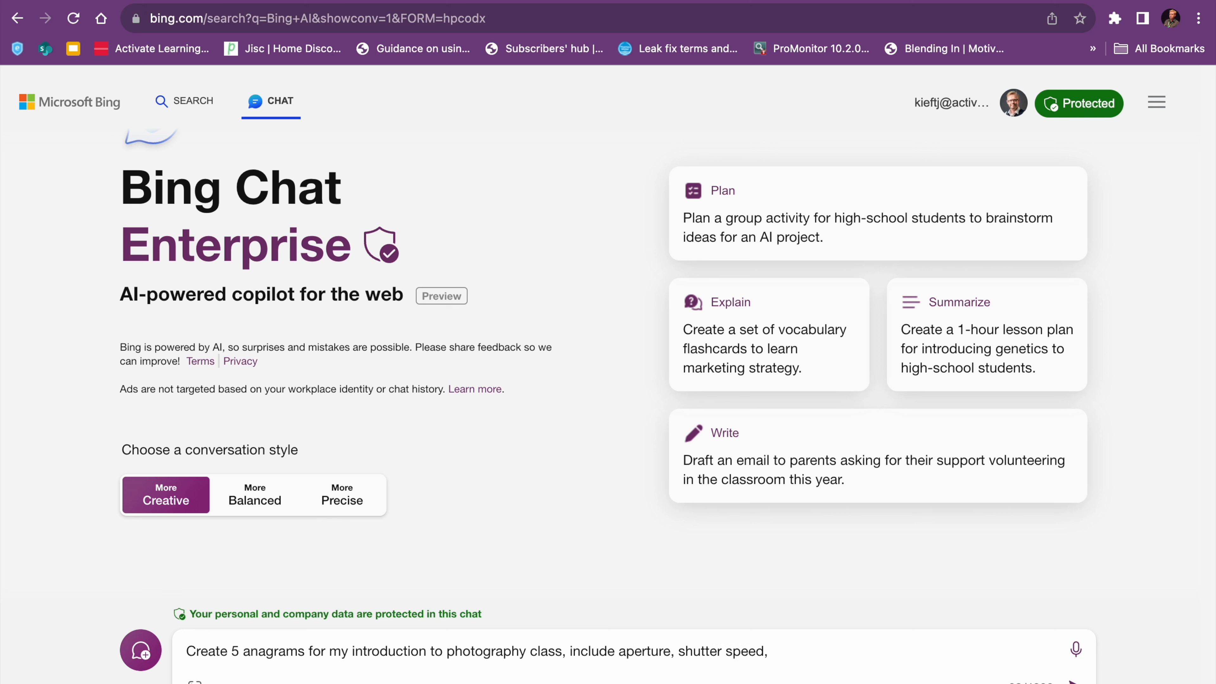
{"action": "type", "text": "depth"}
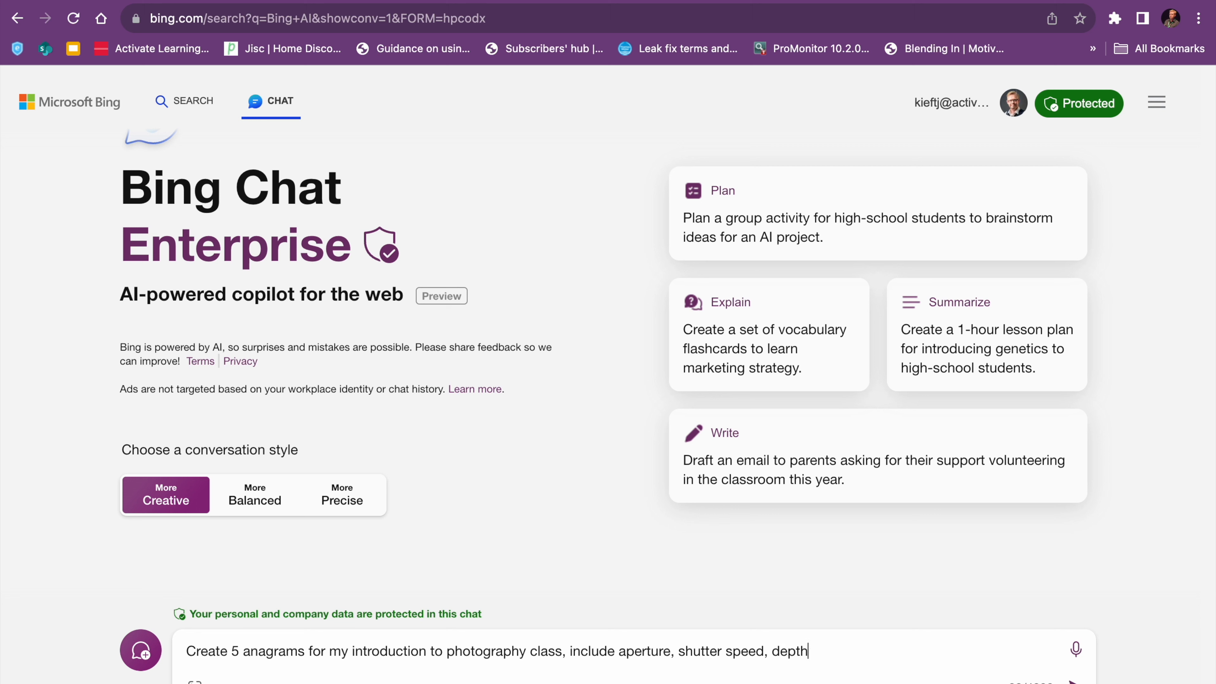
{"action": "type", "text": "of Fie"}
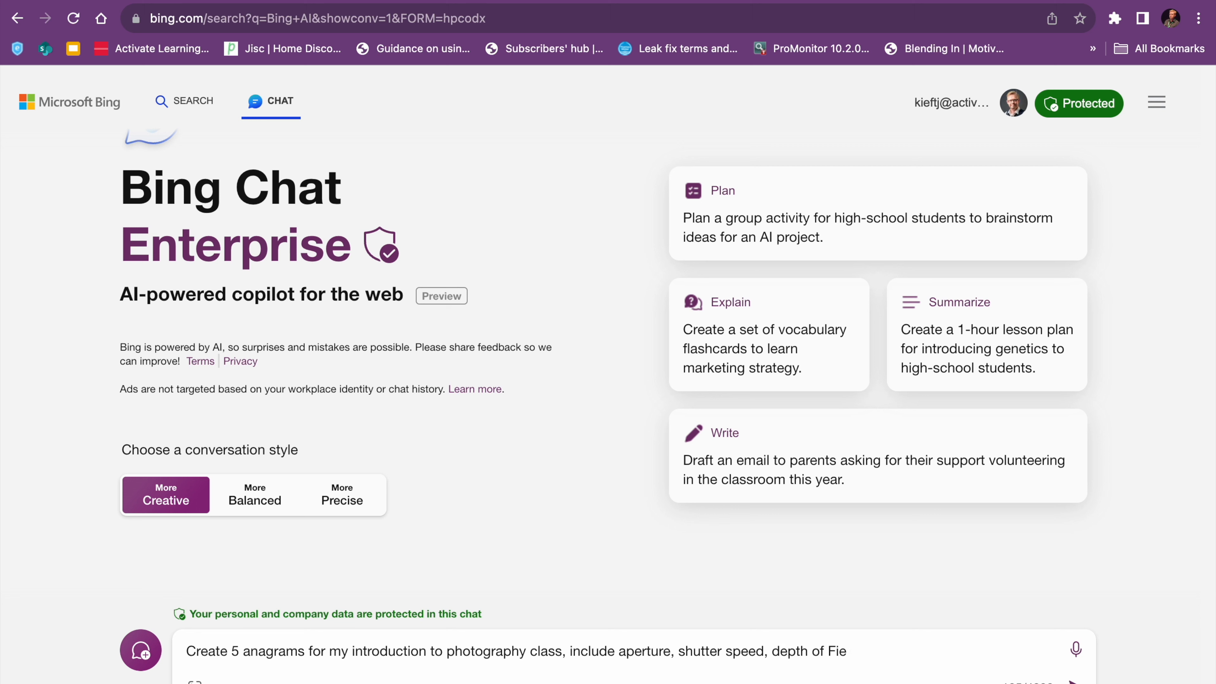
{"action": "type", "text": "ld"}
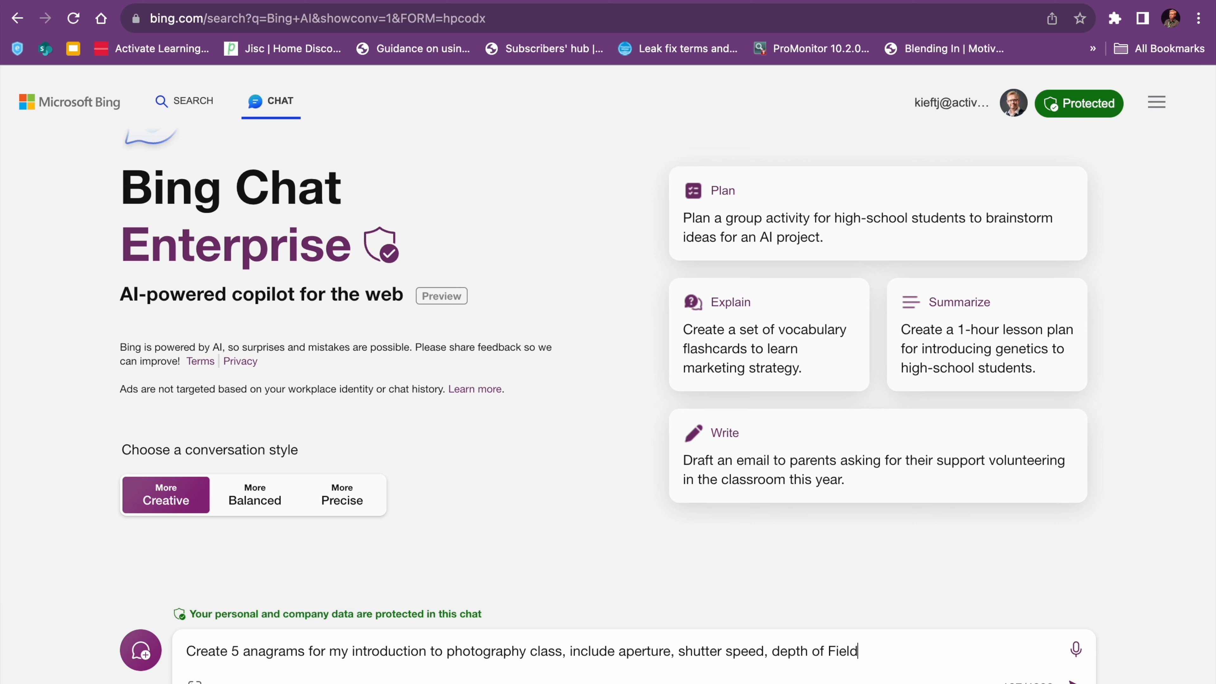
{"action": "mouse_move", "coordinate": [1076, 667]}
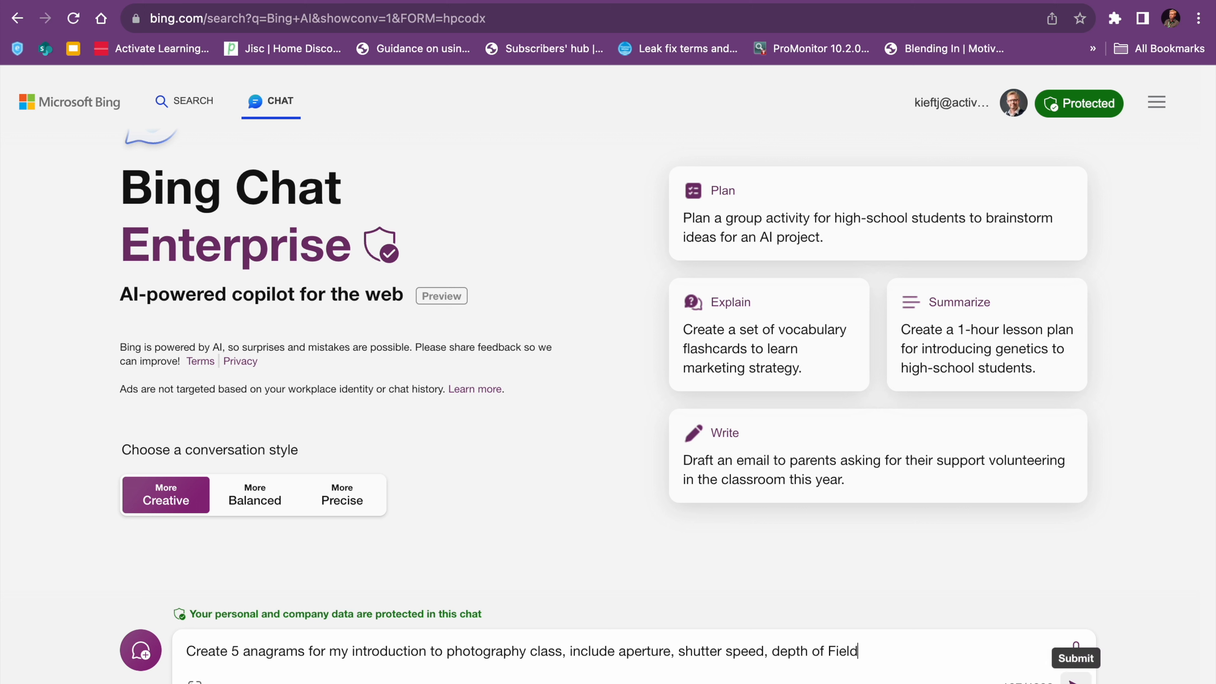
- Send the anagram request and view Bing's list of five photography anagrams
{"action": "left_click", "coordinate": [1075, 657]}
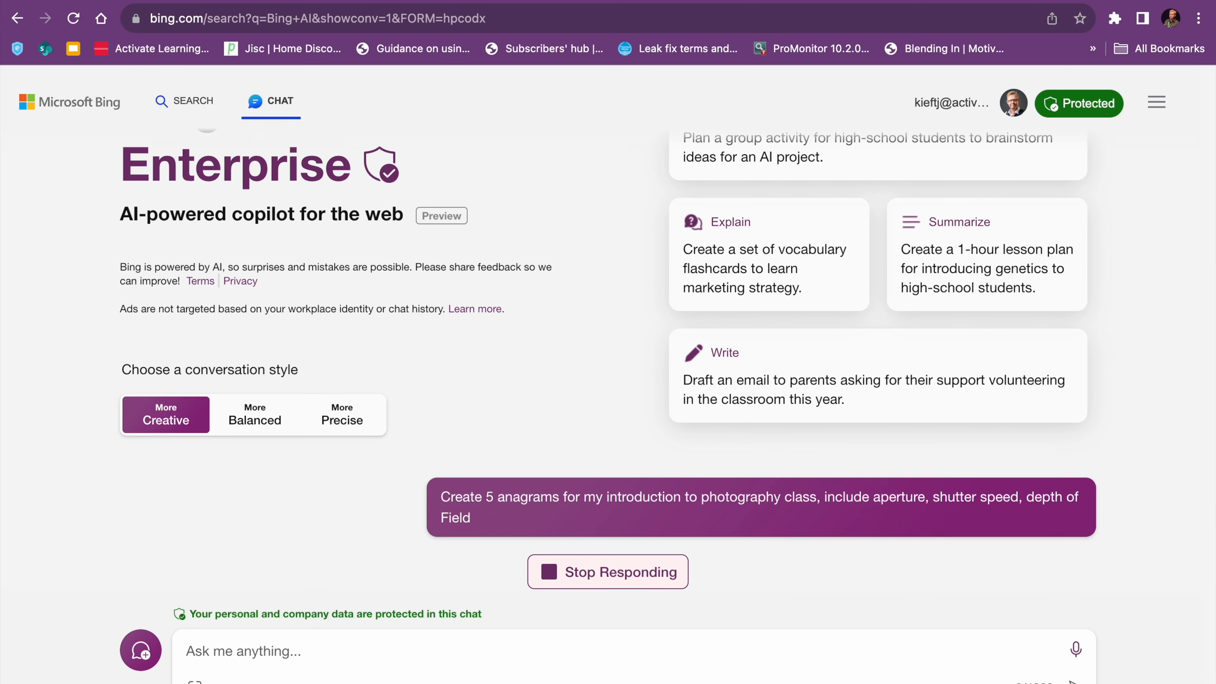
{"action": "scroll", "scroll_direction": "down", "scroll_amount": 3}
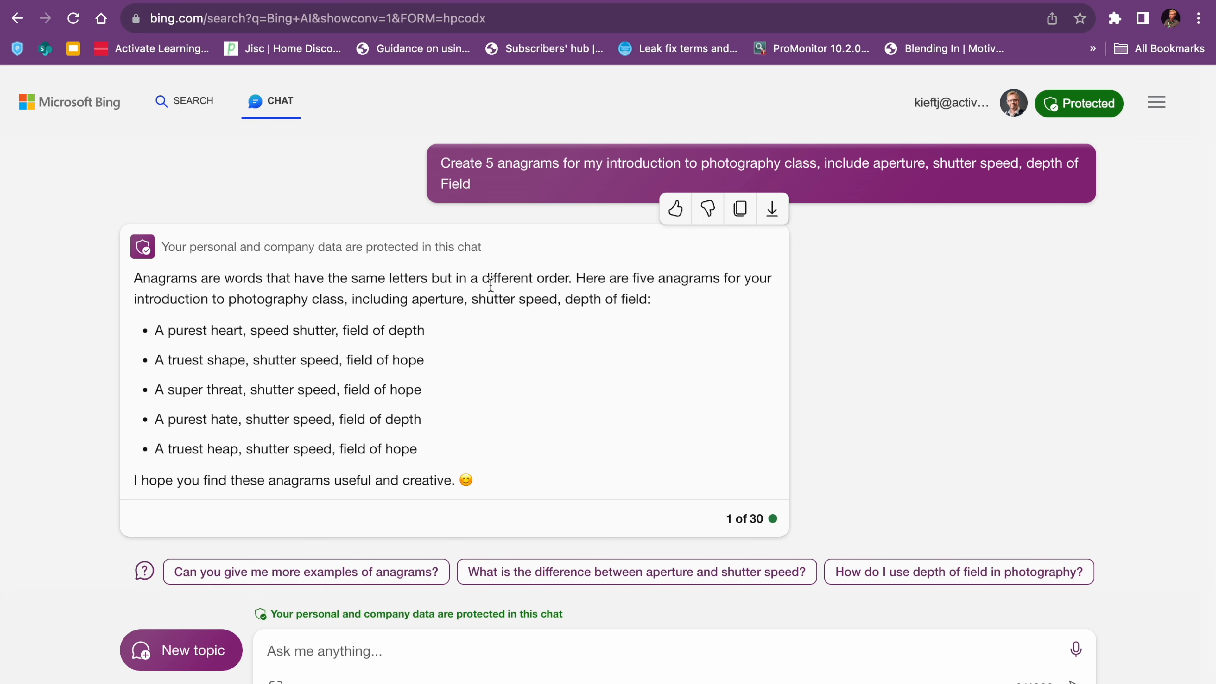
{"action": "mouse_move", "coordinate": [228, 279]}
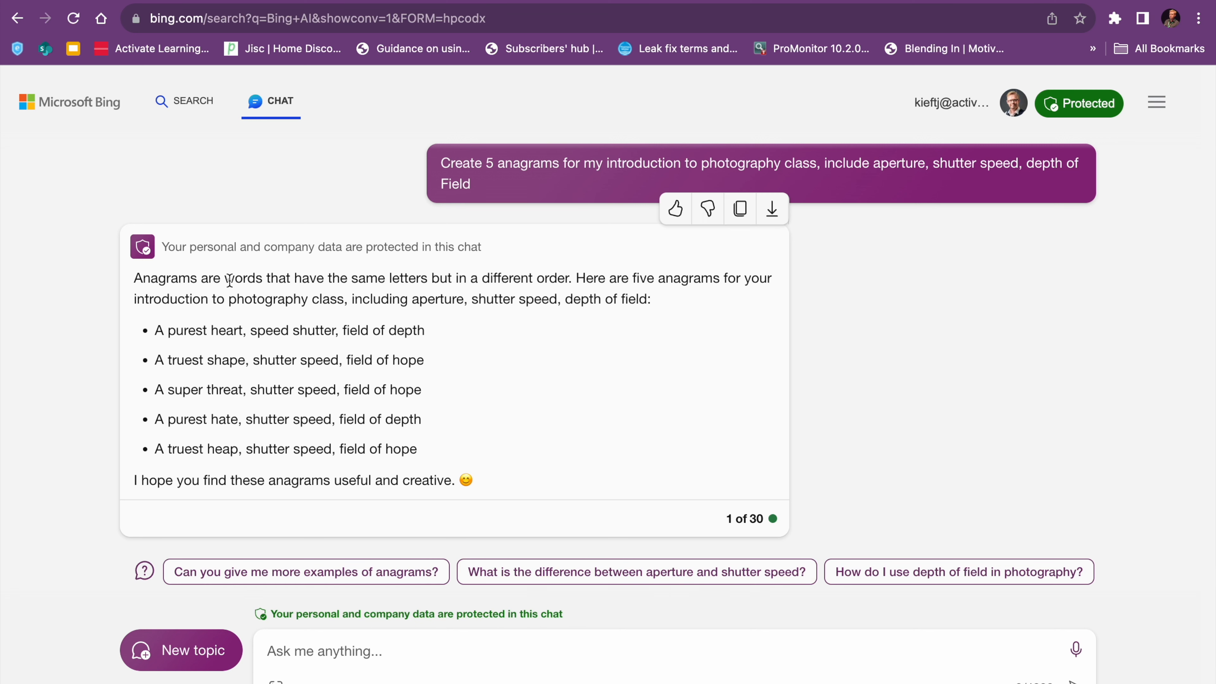
{"action": "mouse_move", "coordinate": [317, 295]}
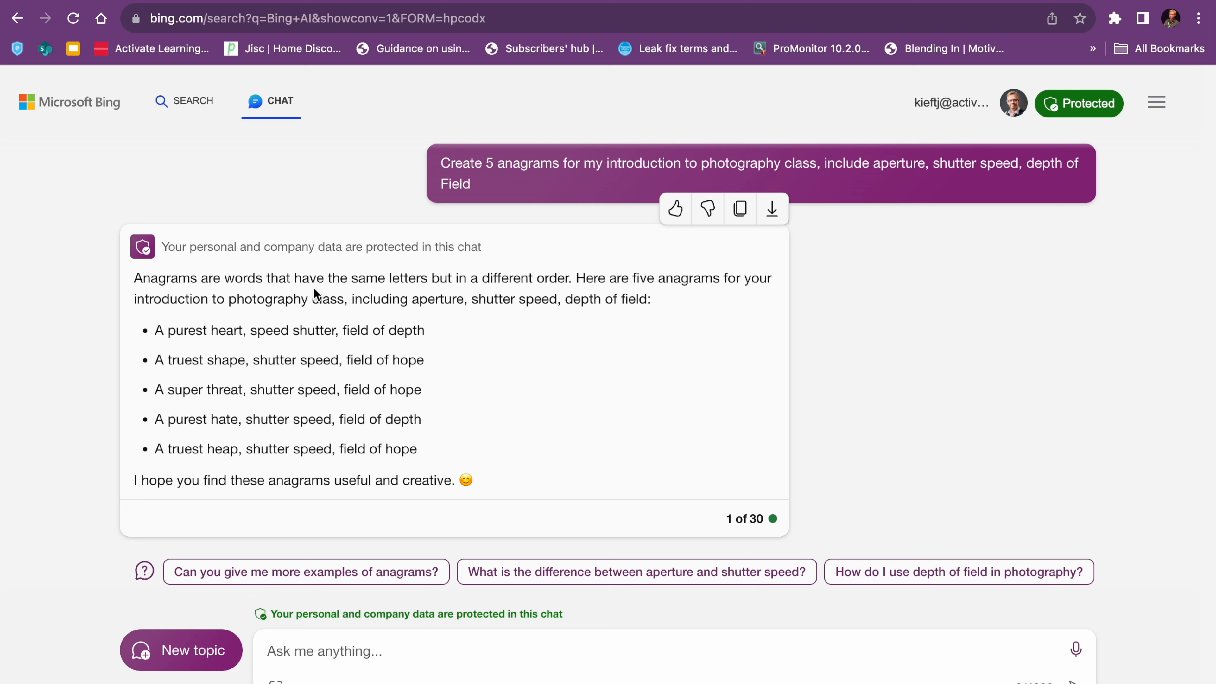
{"action": "mouse_move", "coordinate": [540, 291]}
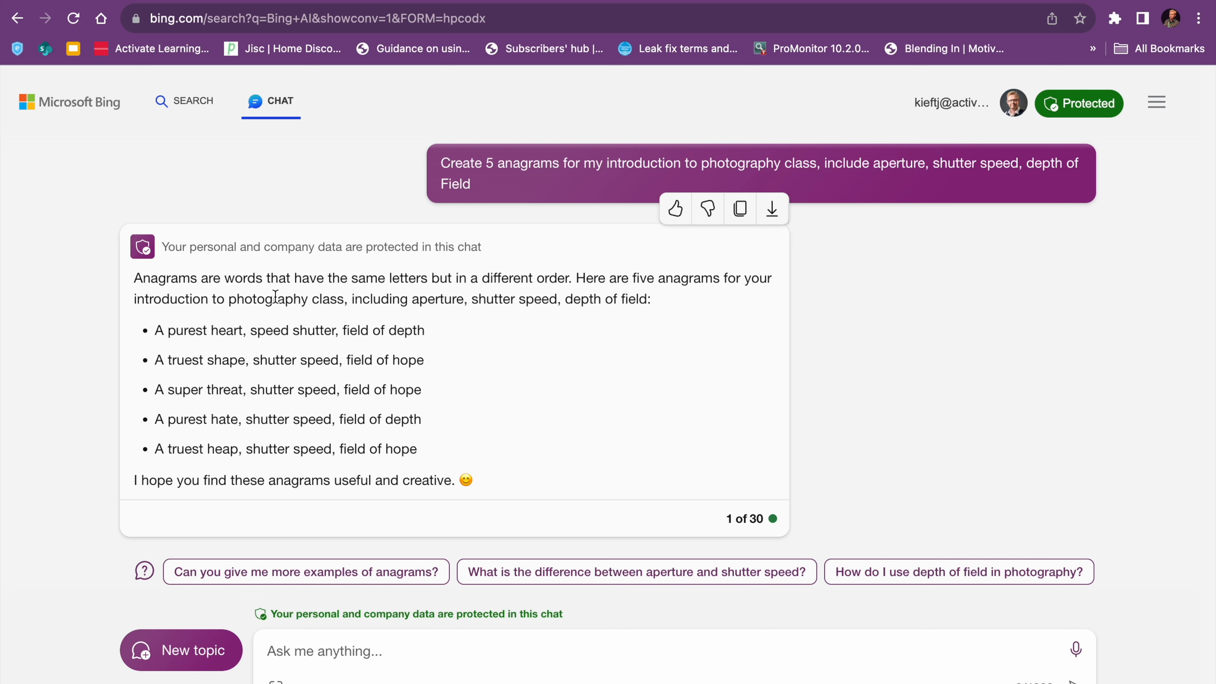
{"action": "mouse_move", "coordinate": [393, 314]}
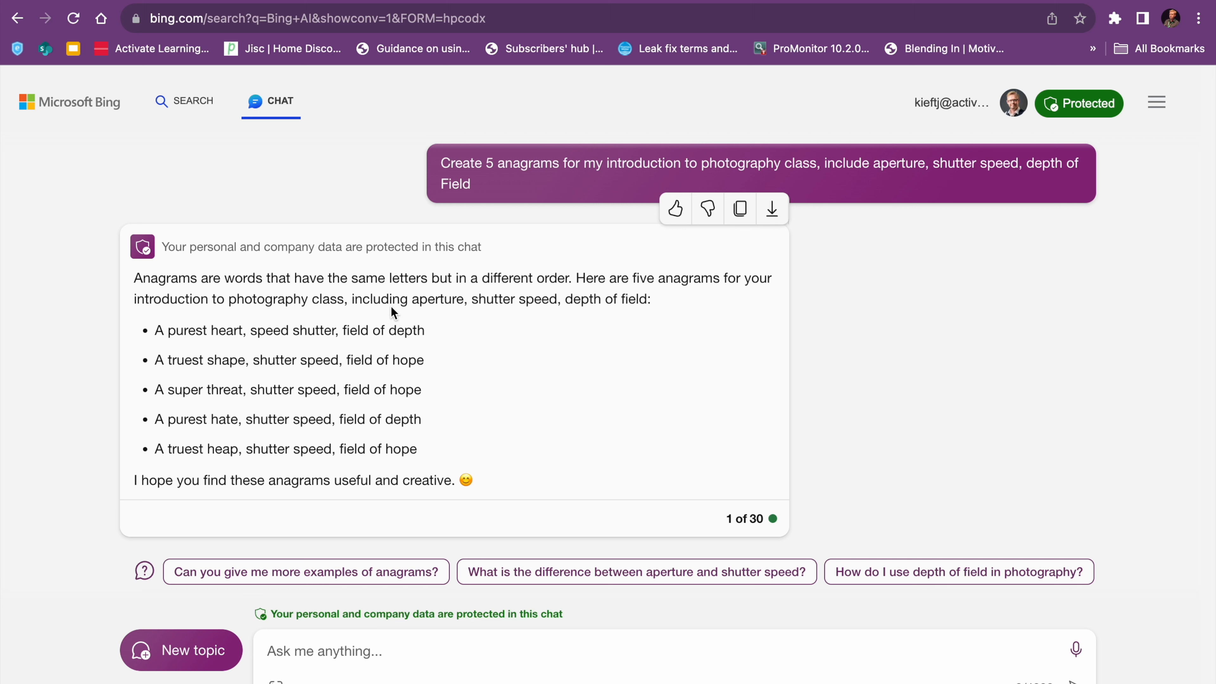
{"action": "mouse_move", "coordinate": [620, 315]}
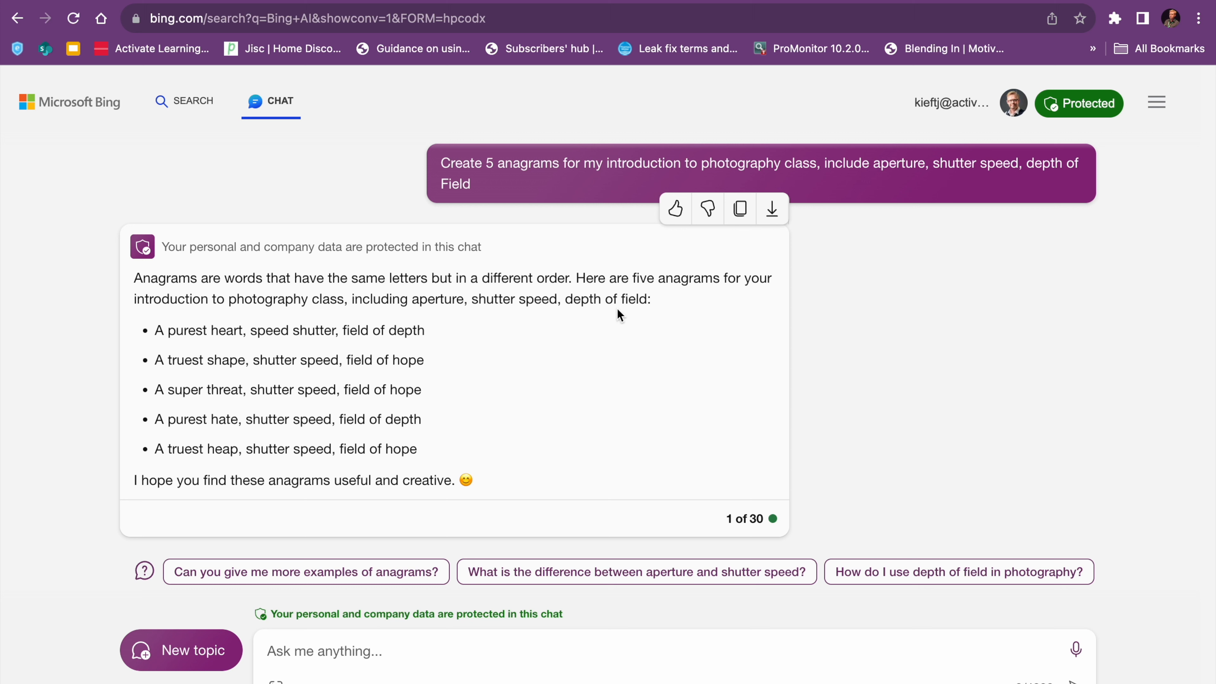
{"action": "mouse_move", "coordinate": [175, 356]}
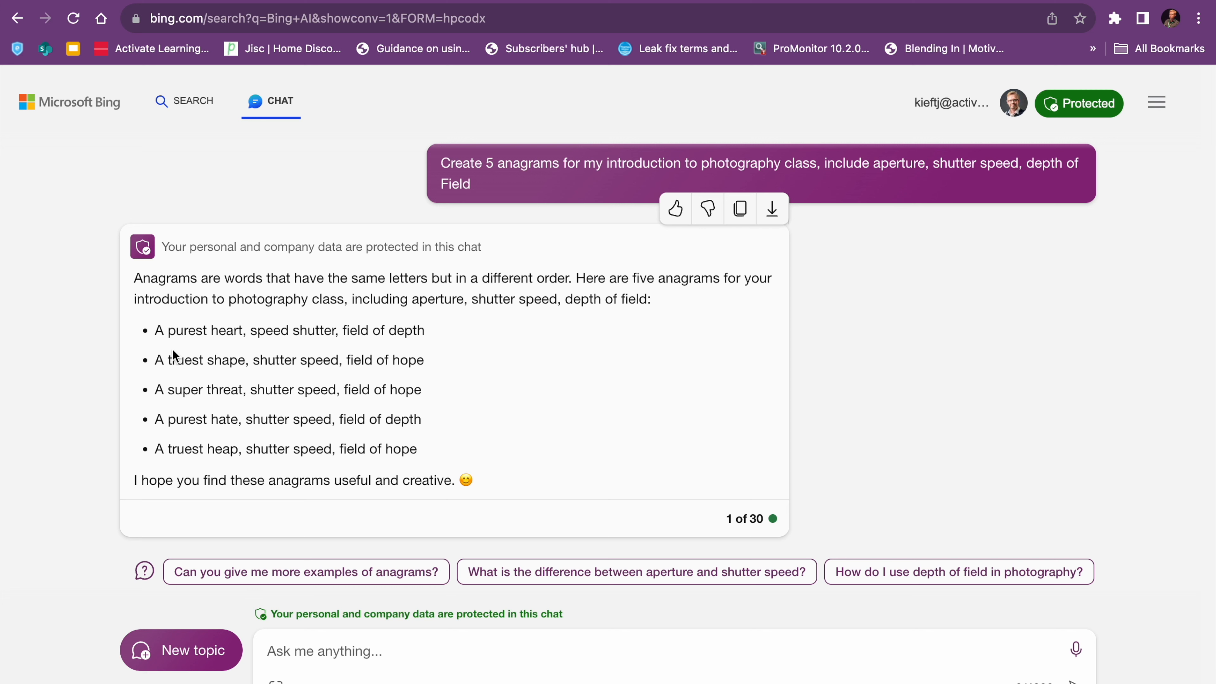
{"action": "mouse_move", "coordinate": [160, 328]}
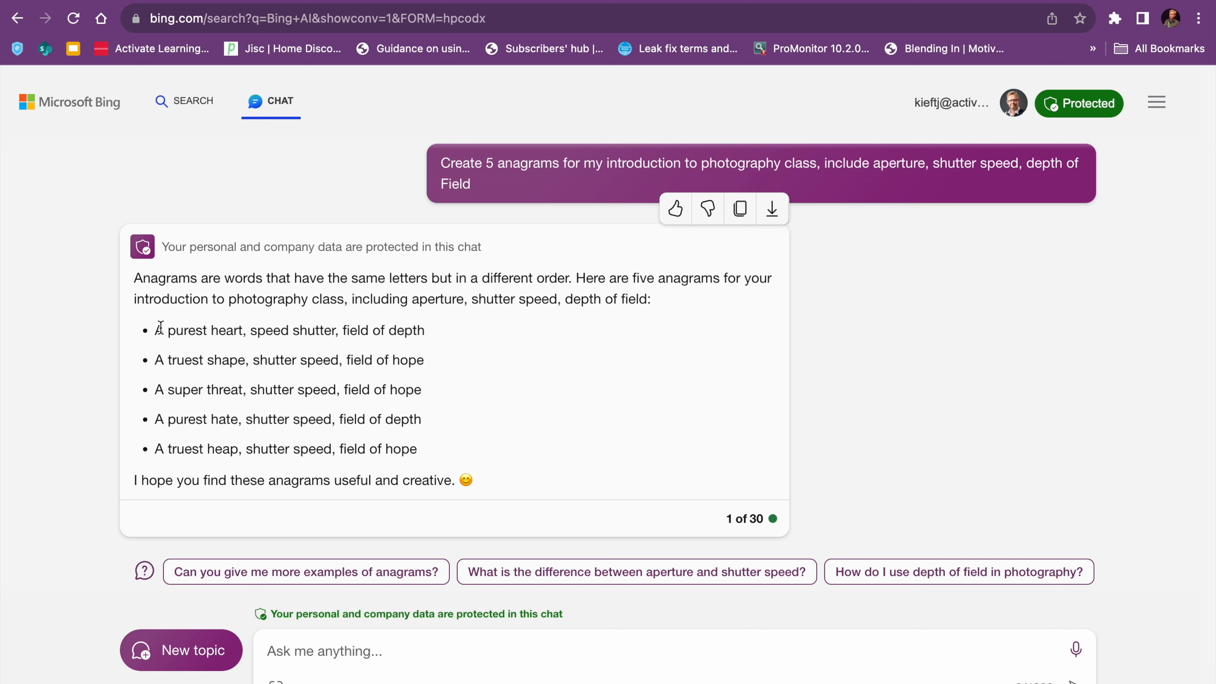
{"action": "mouse_move", "coordinate": [173, 328]}
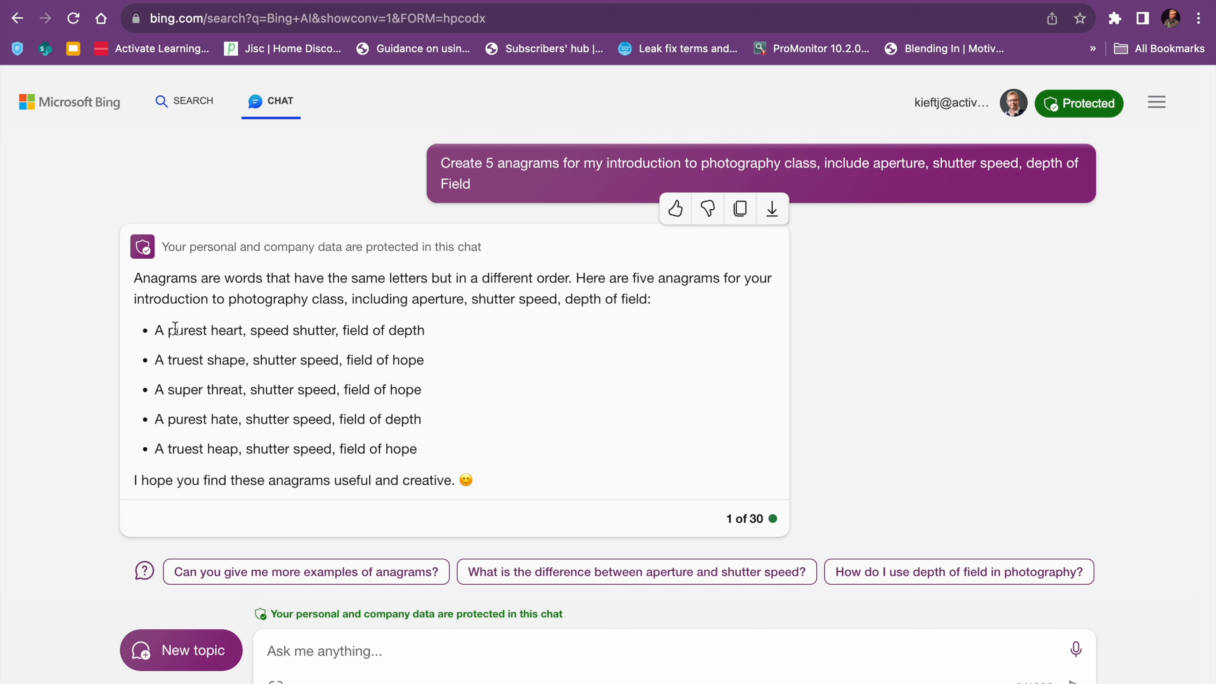
{"action": "mouse_move", "coordinate": [500, 357]}
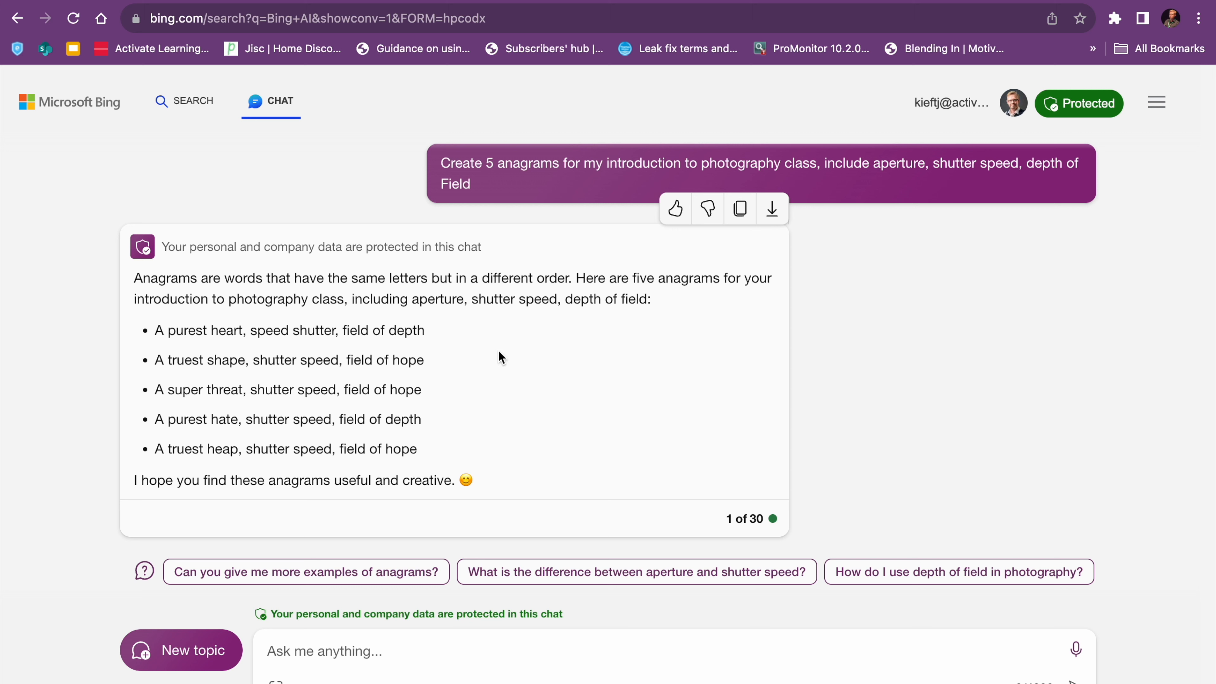
{"action": "mouse_move", "coordinate": [155, 370]}
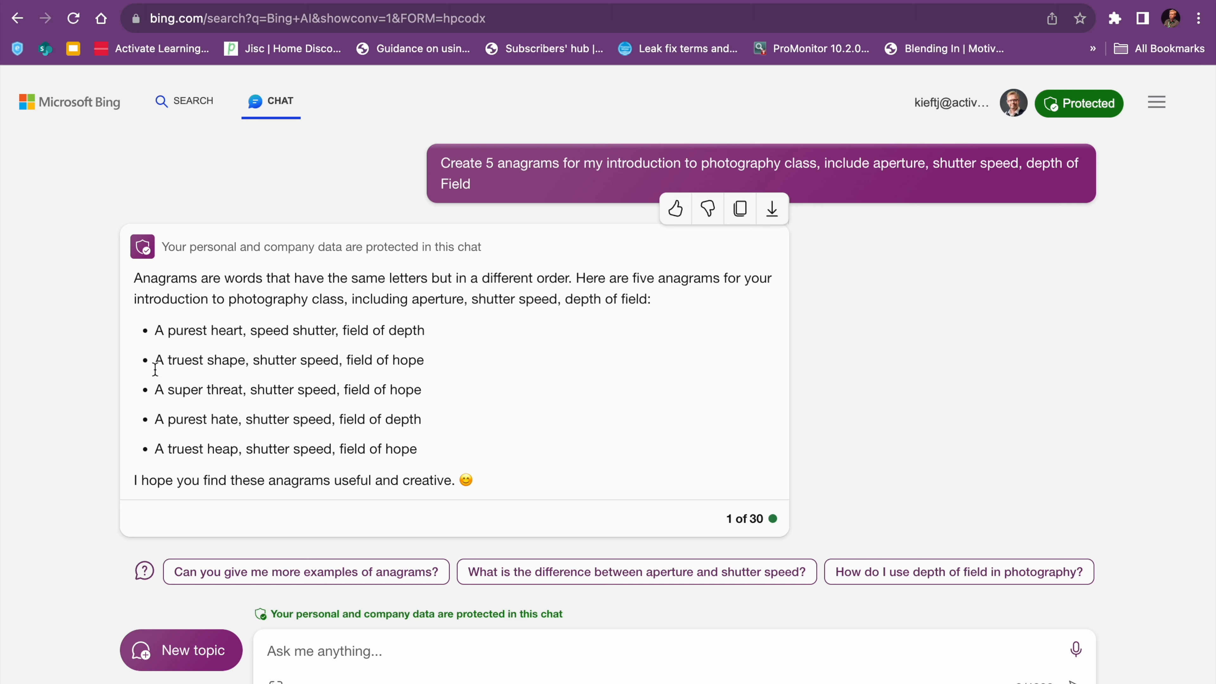
{"action": "mouse_move", "coordinate": [204, 376]}
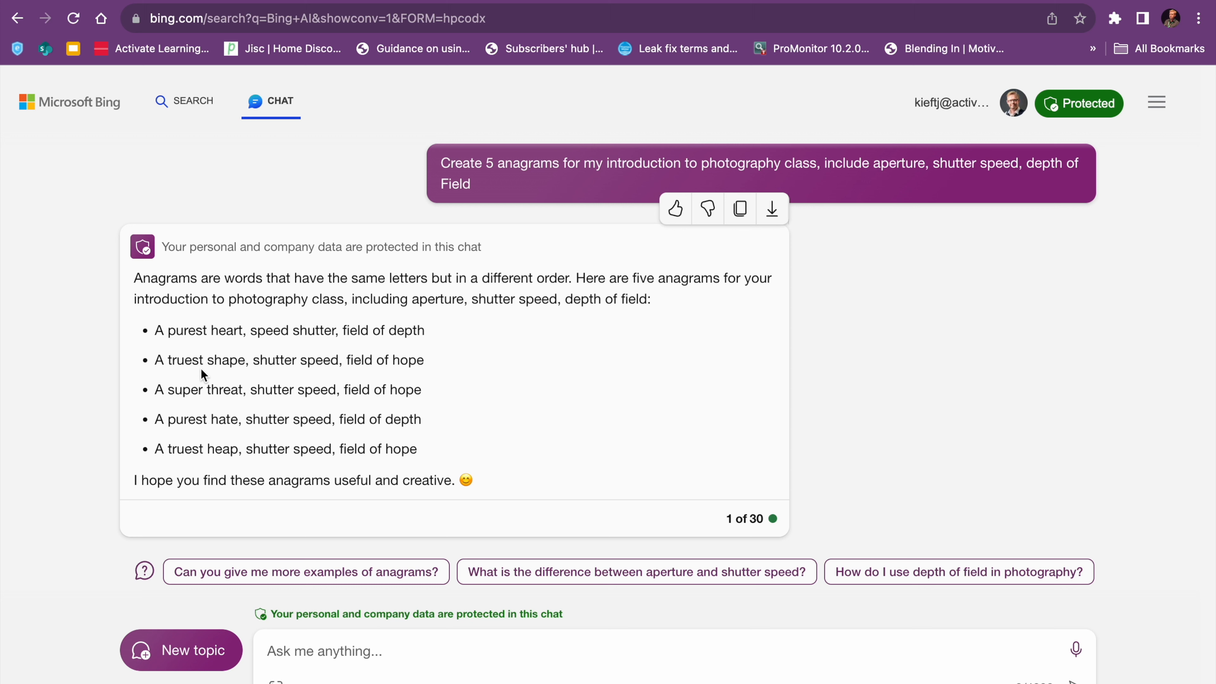
{"action": "mouse_move", "coordinate": [214, 403]}
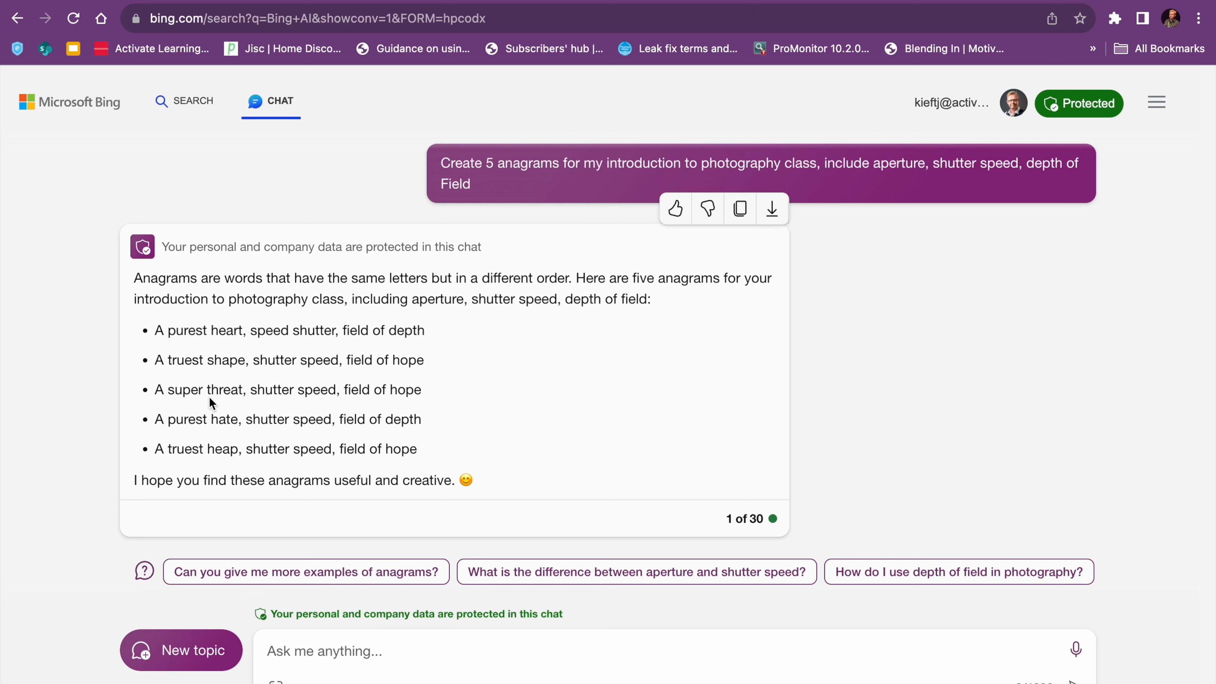
{"action": "mouse_move", "coordinate": [206, 425]}
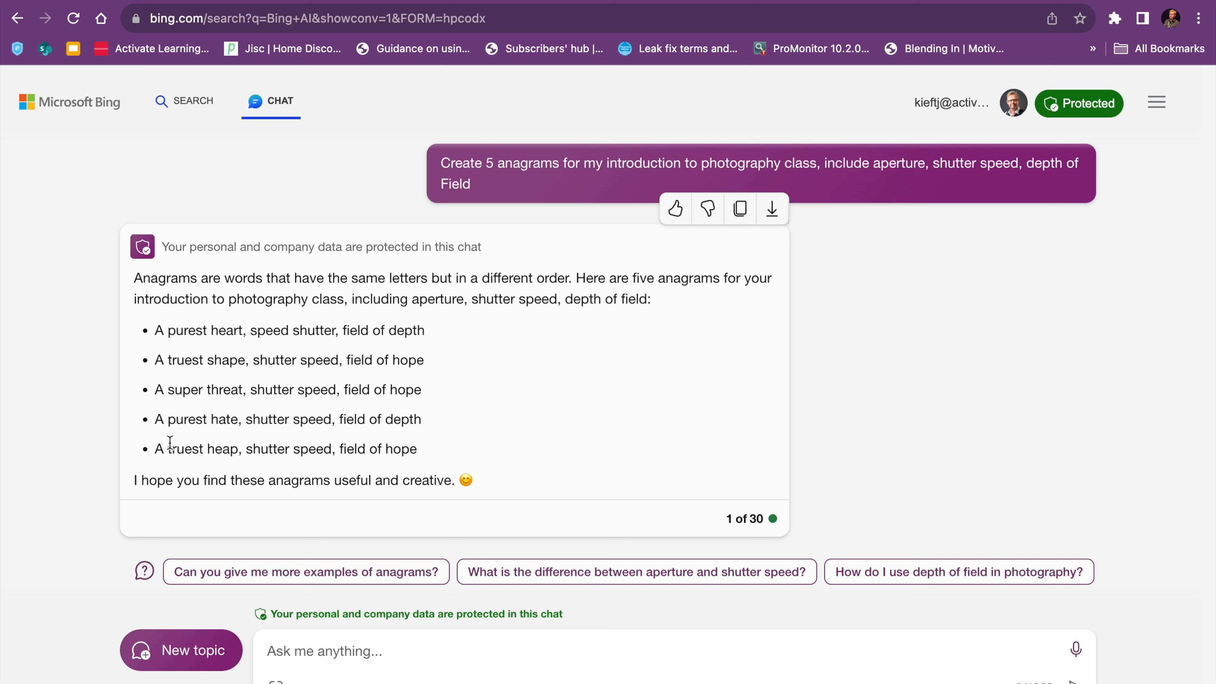
{"action": "mouse_move", "coordinate": [227, 467]}
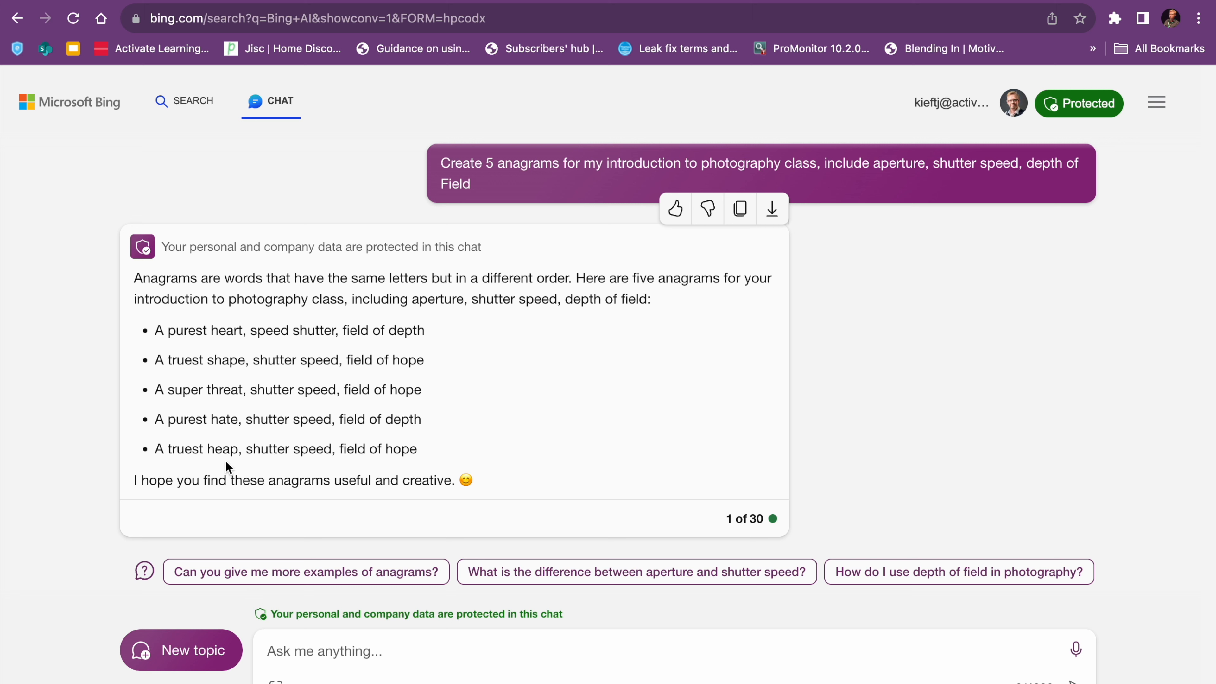
{"action": "mouse_move", "coordinate": [176, 471]}
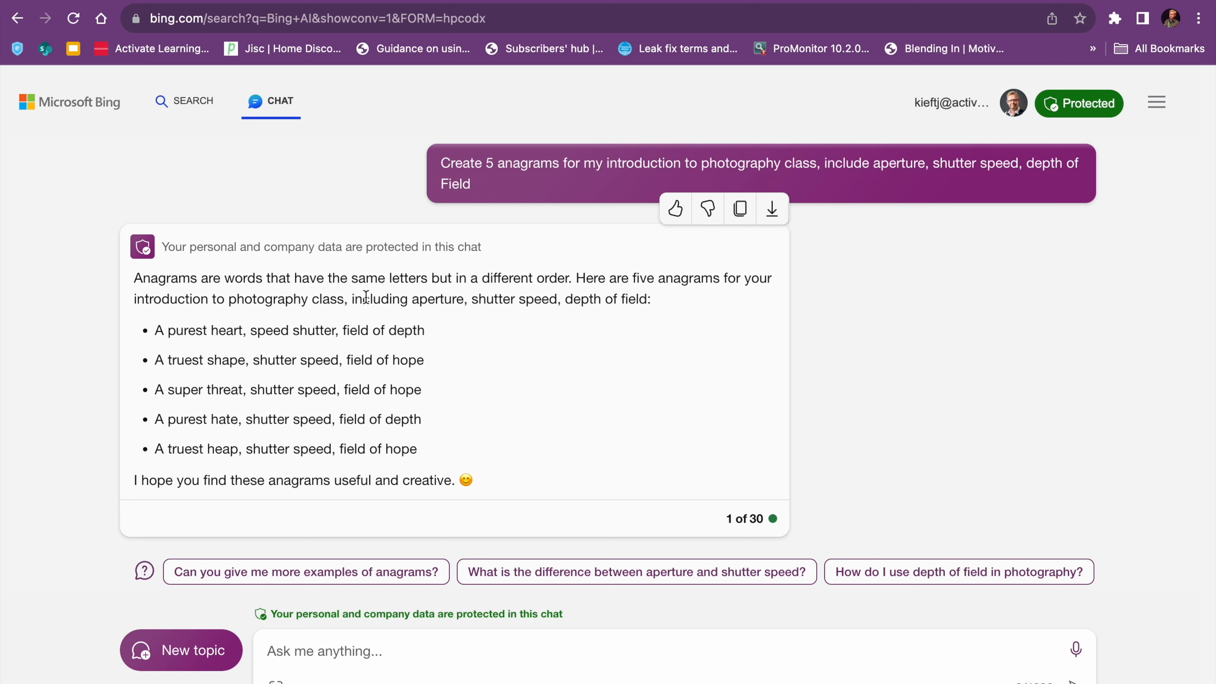
{"action": "mouse_move", "coordinate": [294, 494]}
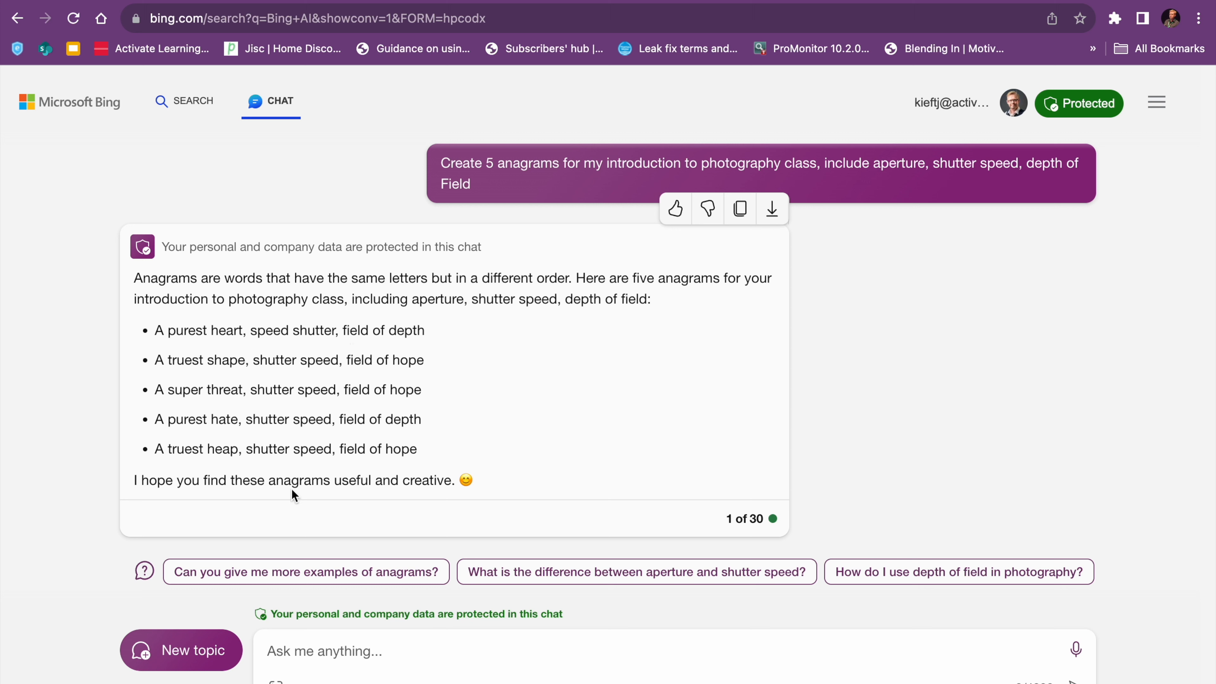
{"action": "mouse_move", "coordinate": [659, 333]}
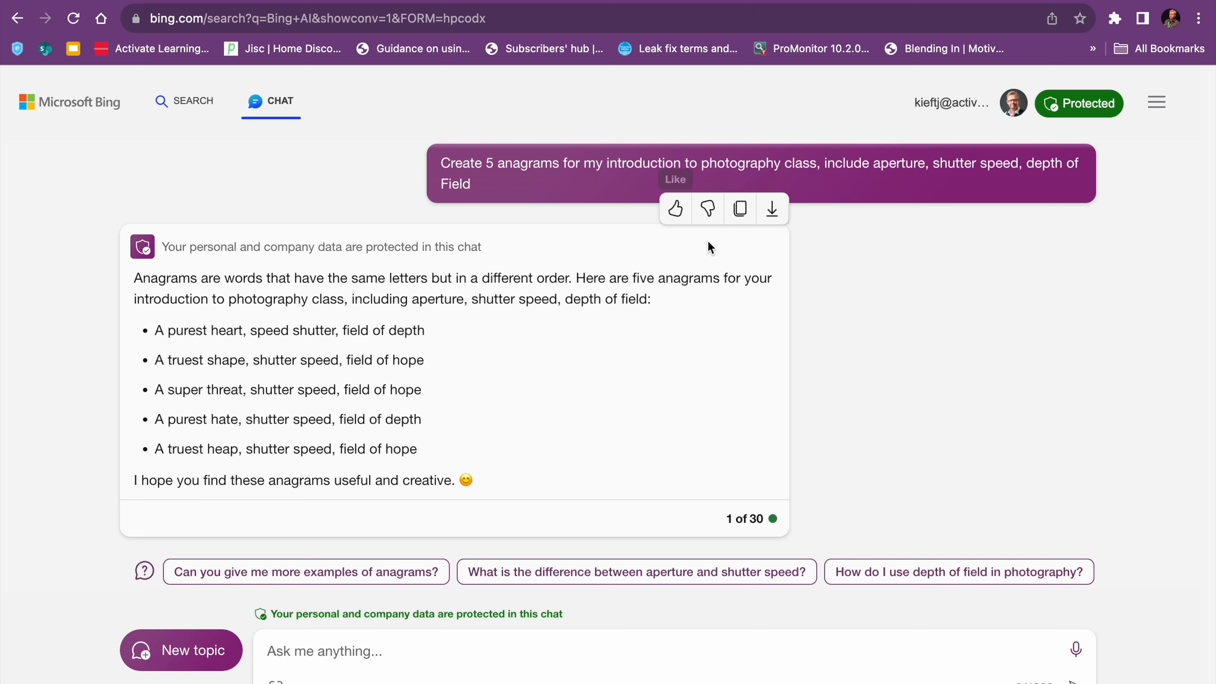
{"action": "mouse_move", "coordinate": [707, 210]}
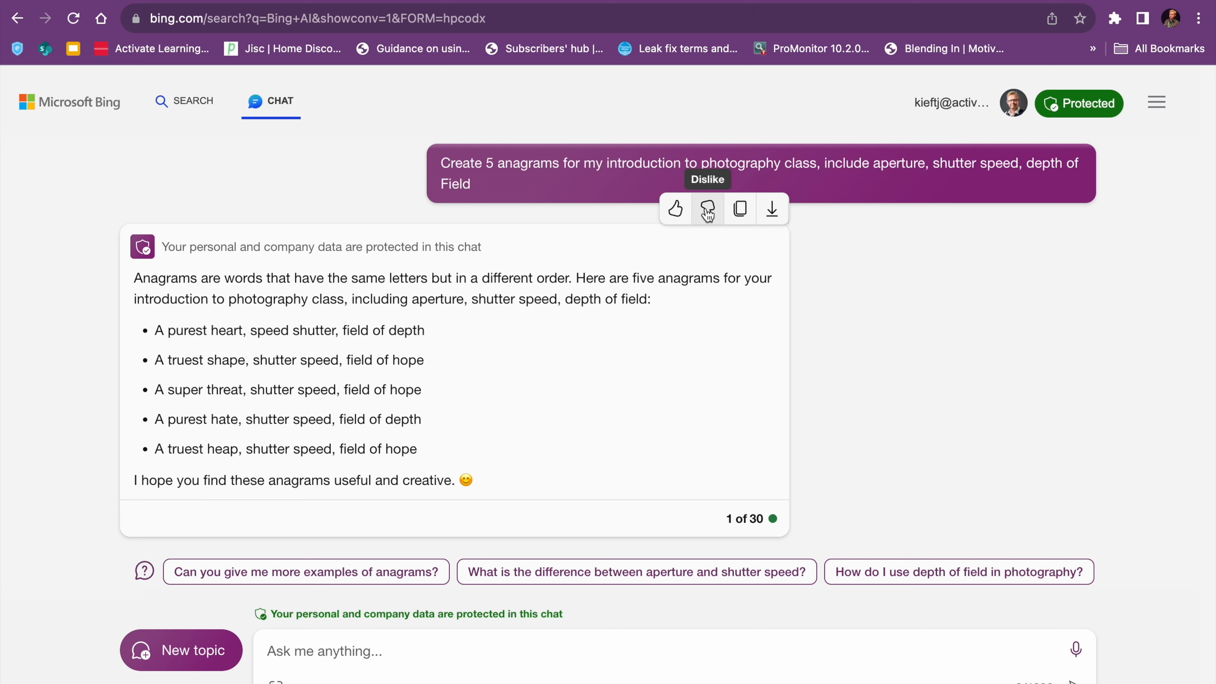
{"action": "mouse_move", "coordinate": [758, 214]}
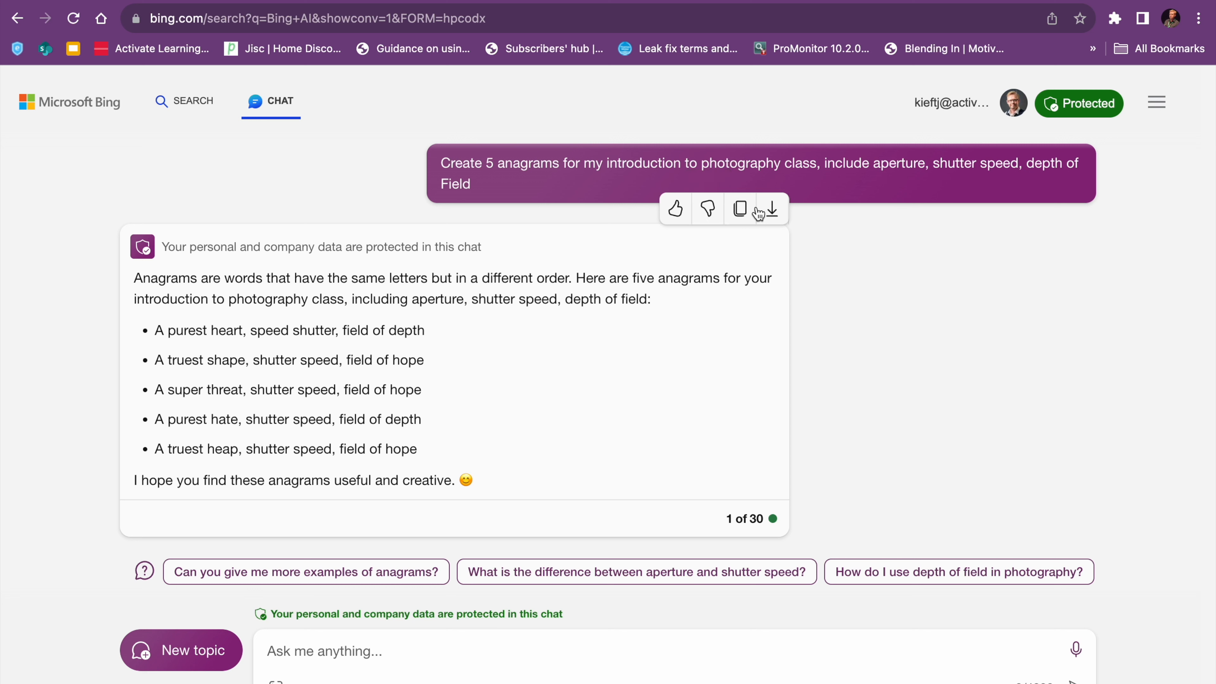
{"action": "mouse_move", "coordinate": [740, 210]}
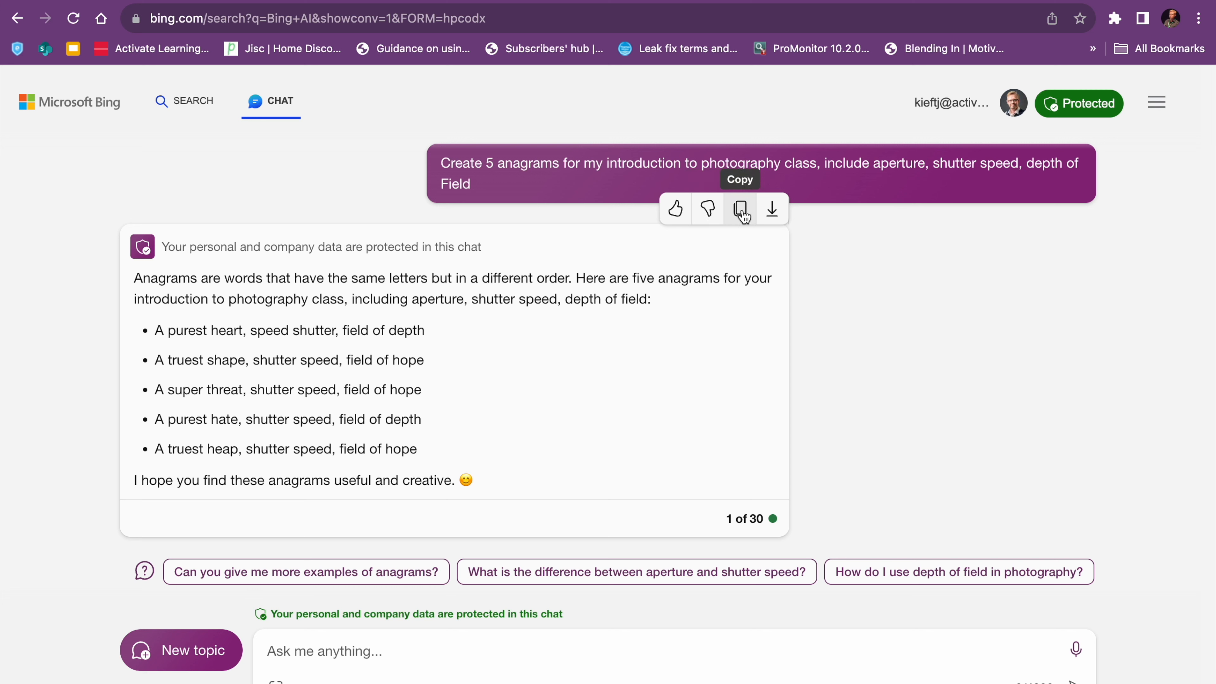
{"action": "mouse_move", "coordinate": [308, 583]}
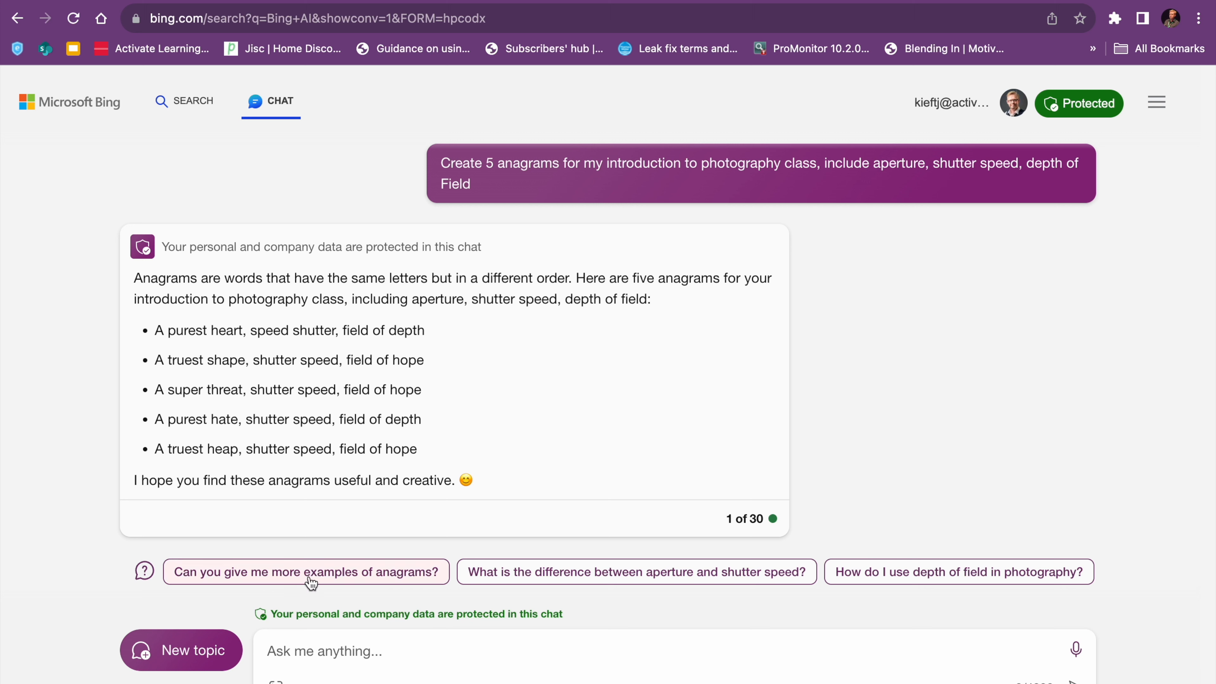
{"action": "mouse_move", "coordinate": [934, 581]}
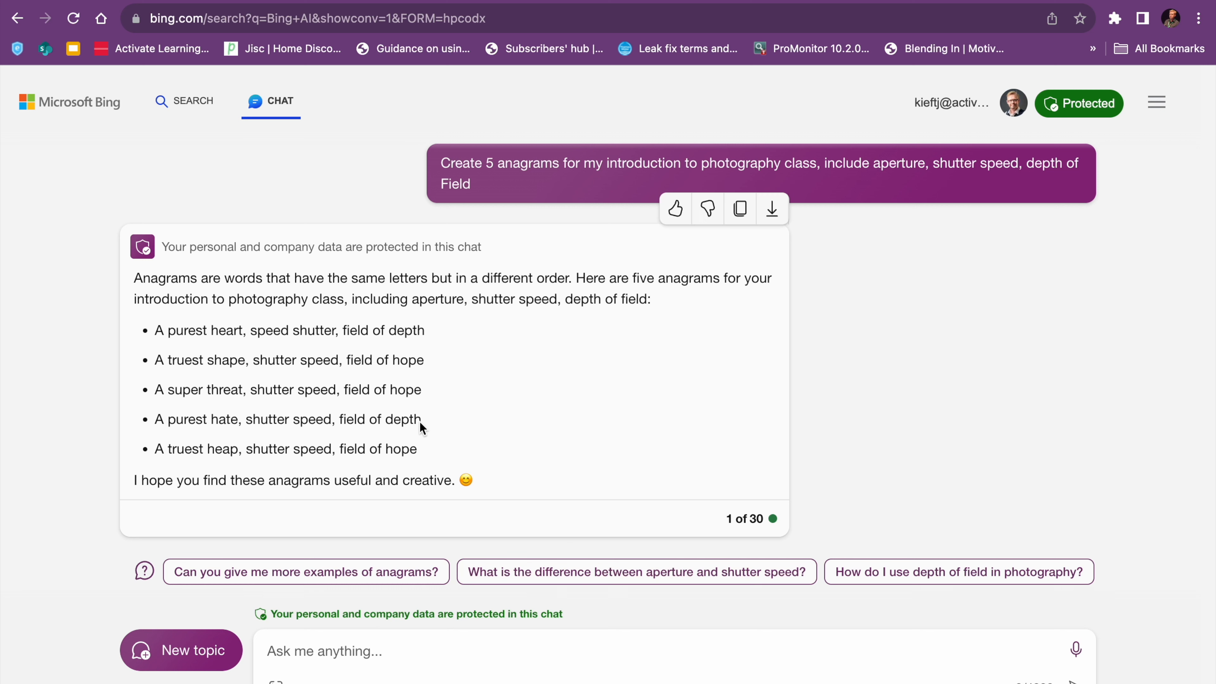
{"action": "mouse_move", "coordinate": [582, 585]}
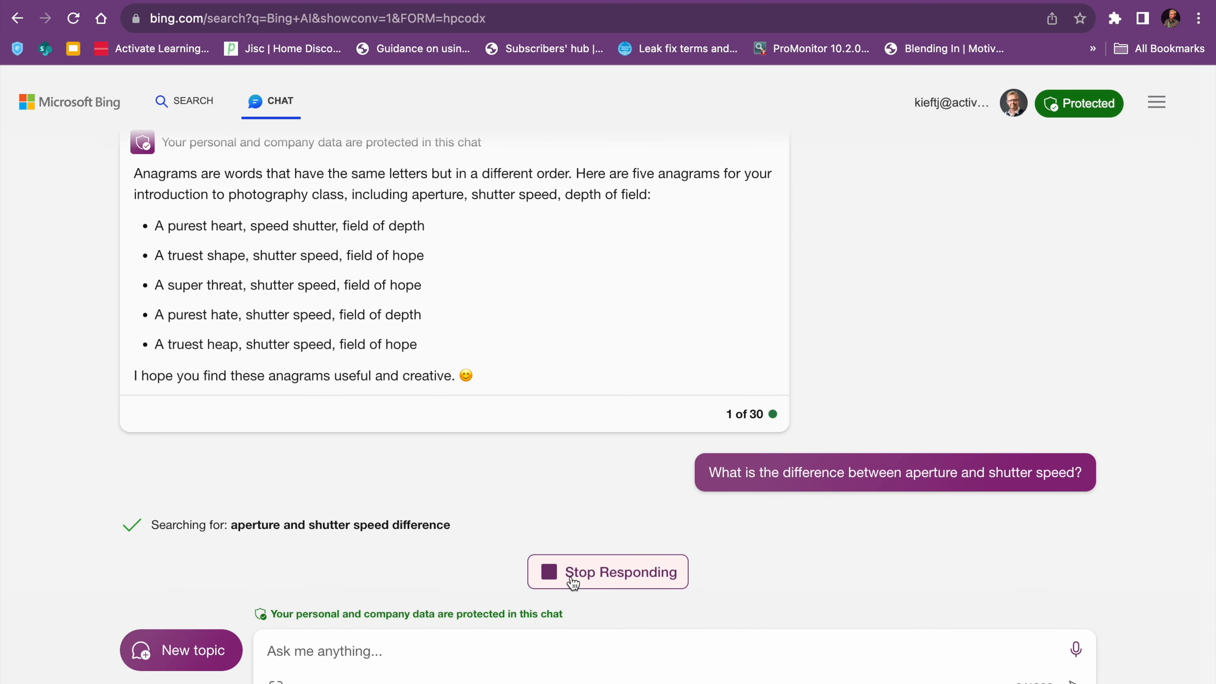
{"action": "mouse_move", "coordinate": [264, 547]}
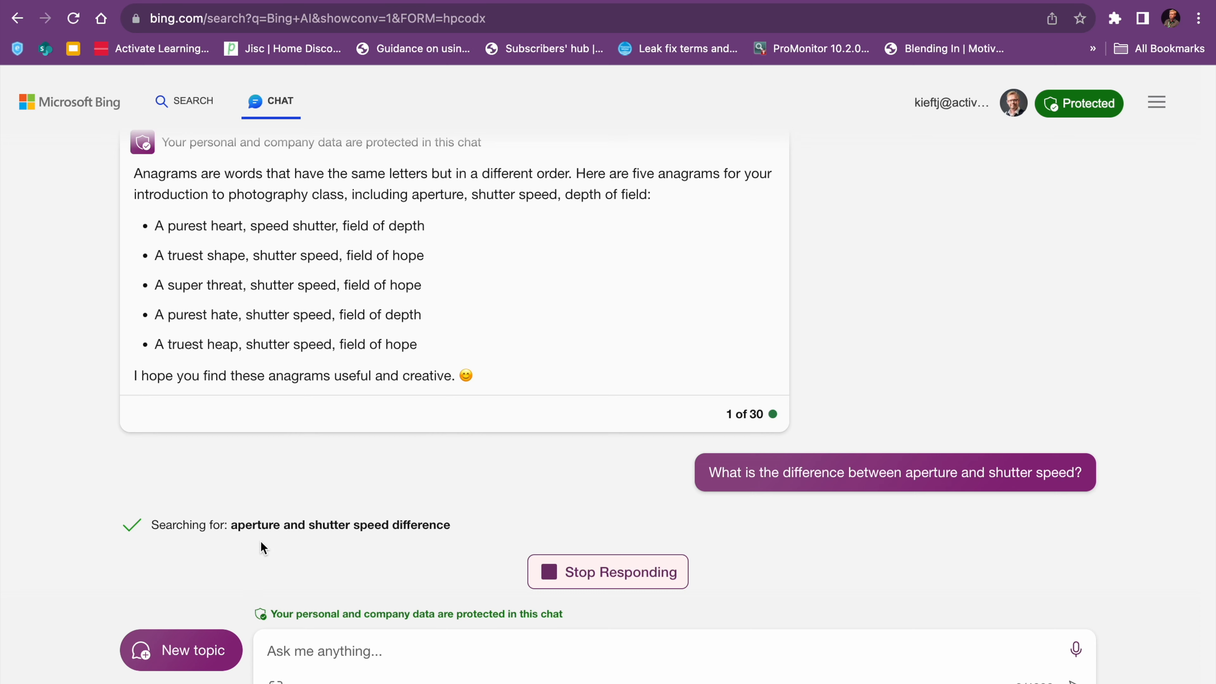
- Follow Bing's aperture versus shutter speed explanation as it generates
{"action": "scroll", "scroll_direction": "down", "scroll_amount": 3}
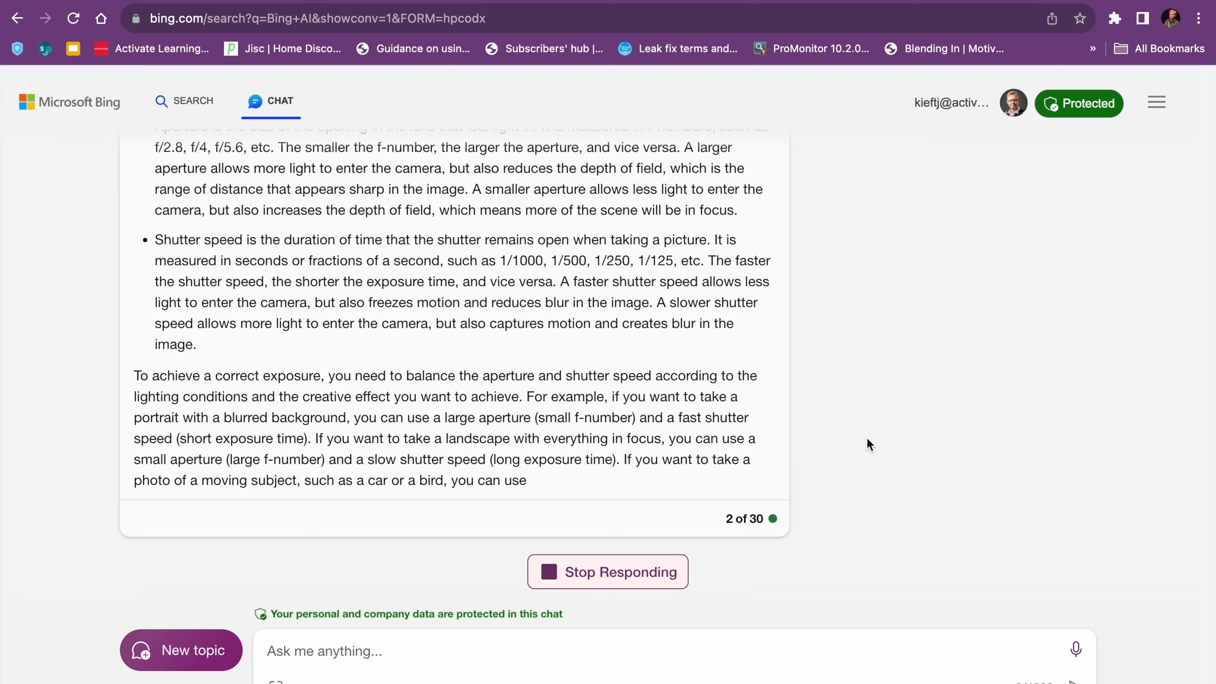
- Read the finished aperture and shutter speed answer ending with the ISO note, then return to the anagram reply
{"action": "scroll", "scroll_direction": "up", "scroll_amount": 3}
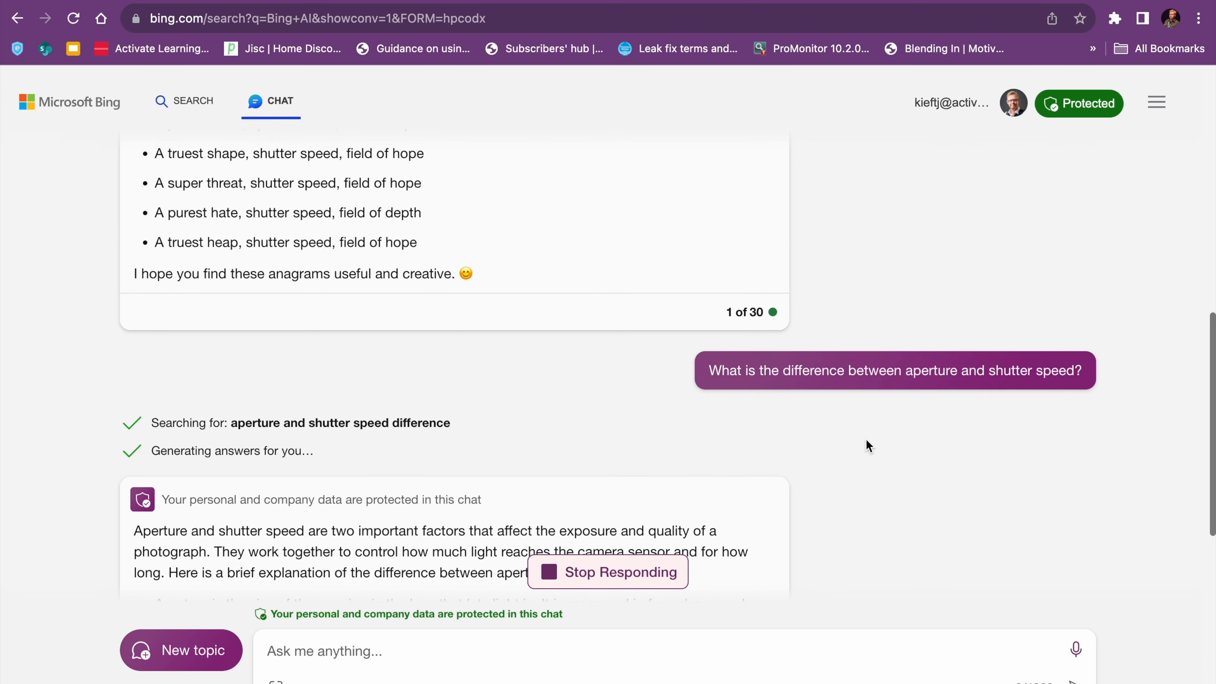
{"action": "scroll", "scroll_direction": "down", "scroll_amount": 3}
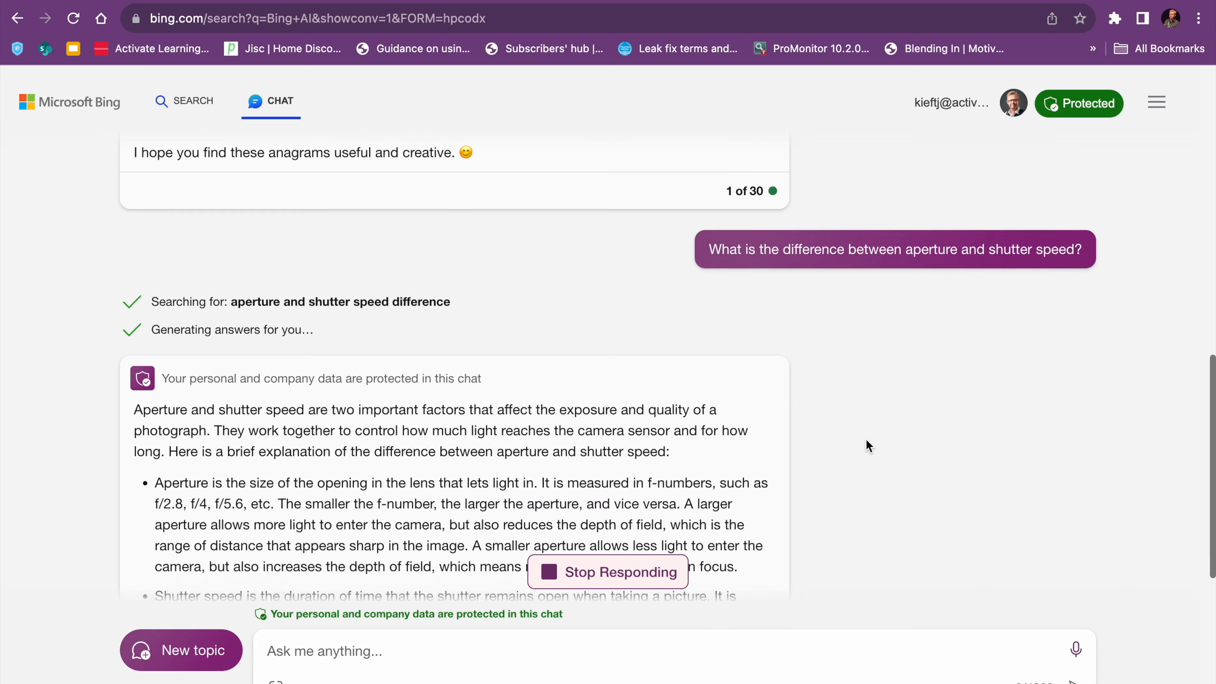
{"action": "scroll", "scroll_direction": "down", "scroll_amount": 3}
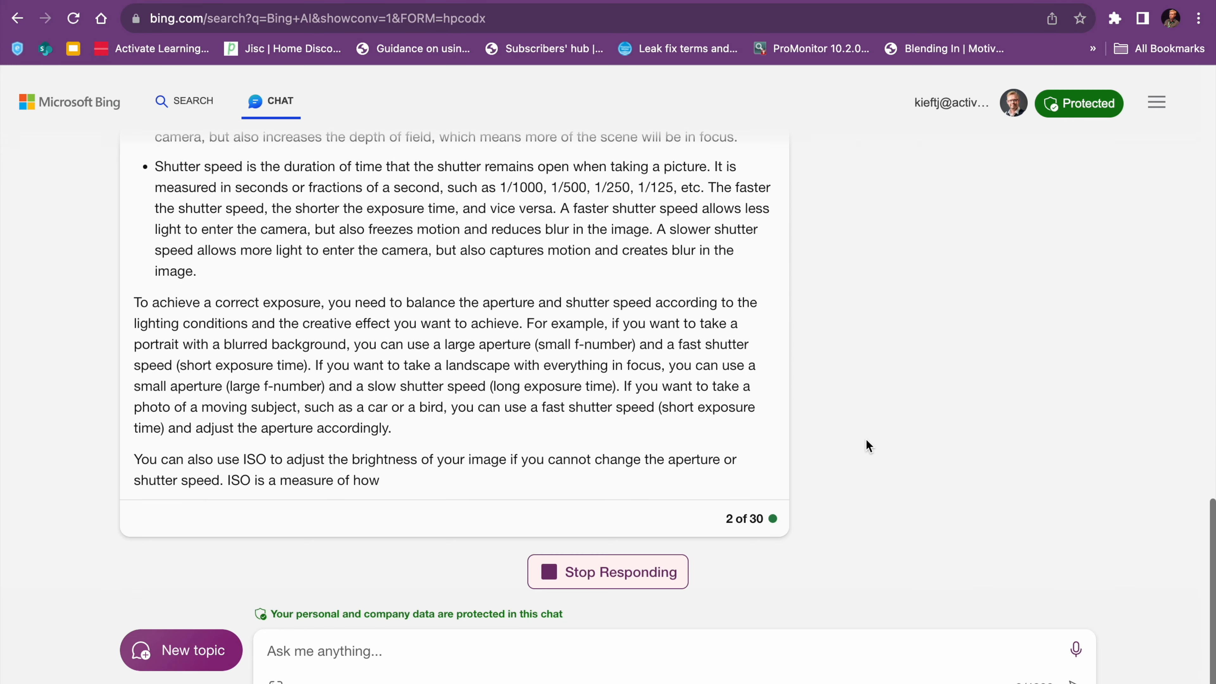
{"action": "mouse_move", "coordinate": [638, 576]}
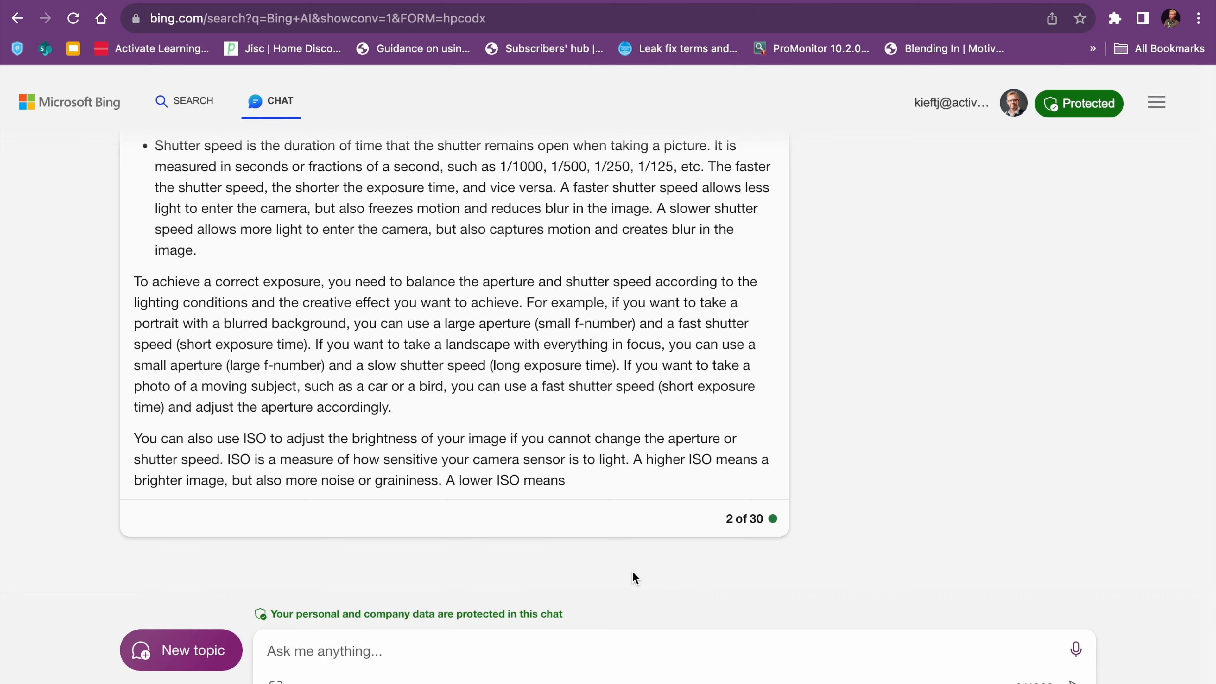
{"action": "scroll", "scroll_direction": "up", "scroll_amount": 3}
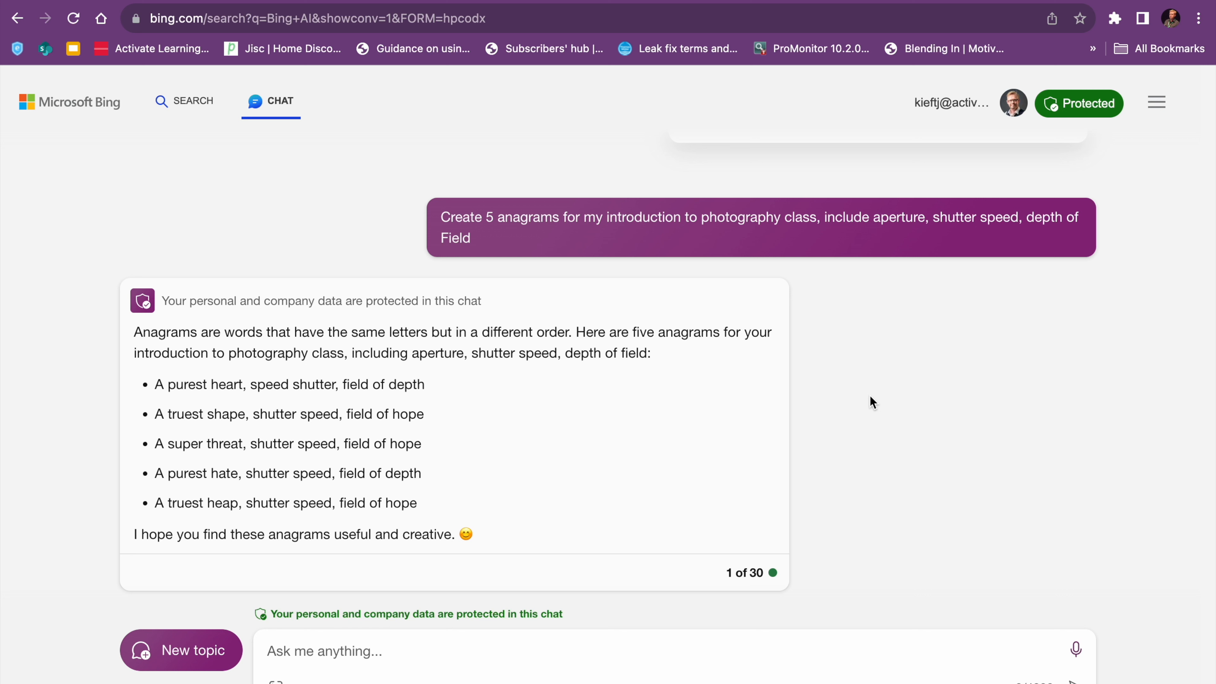
{"action": "mouse_move", "coordinate": [783, 376]}
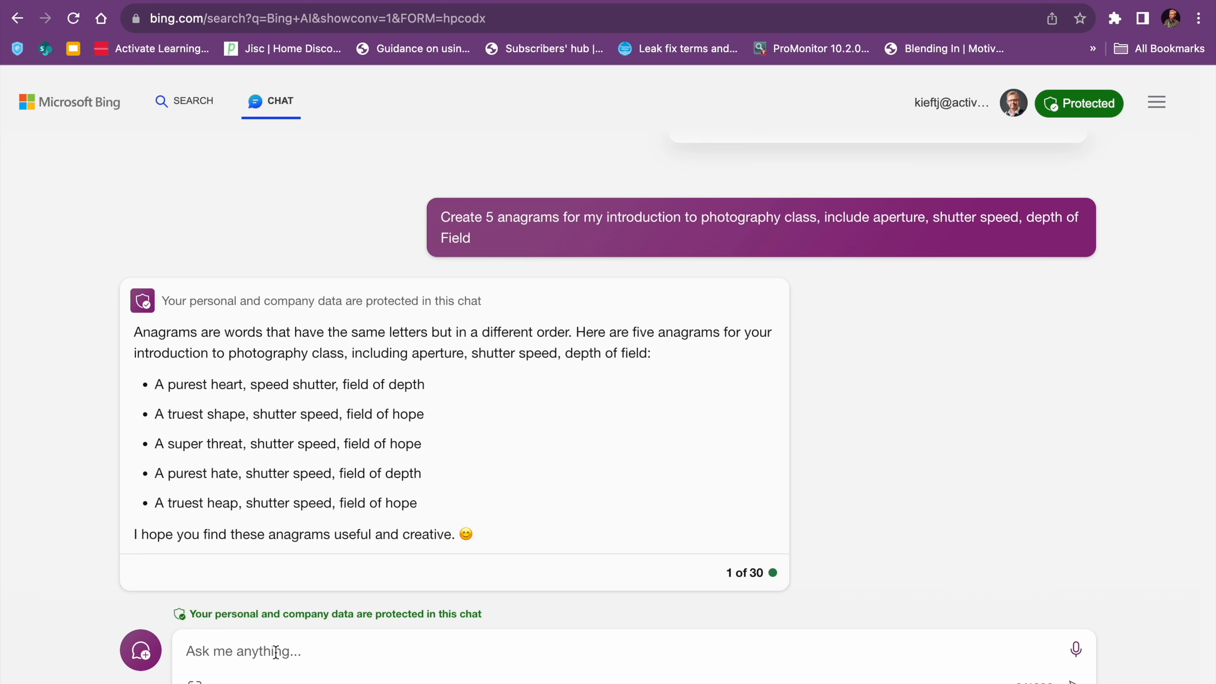
- Send the question 'what version of chat gpt does bing use'
{"action": "type", "text": "Is"}
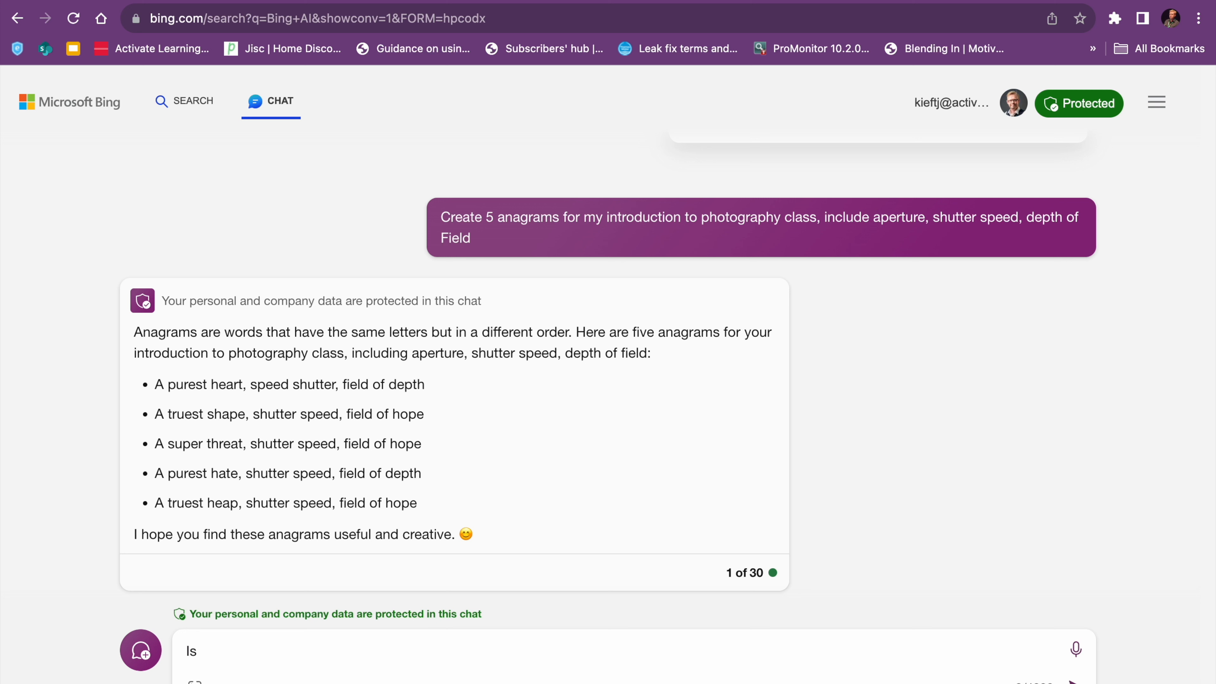
{"action": "type", "text": "what"}
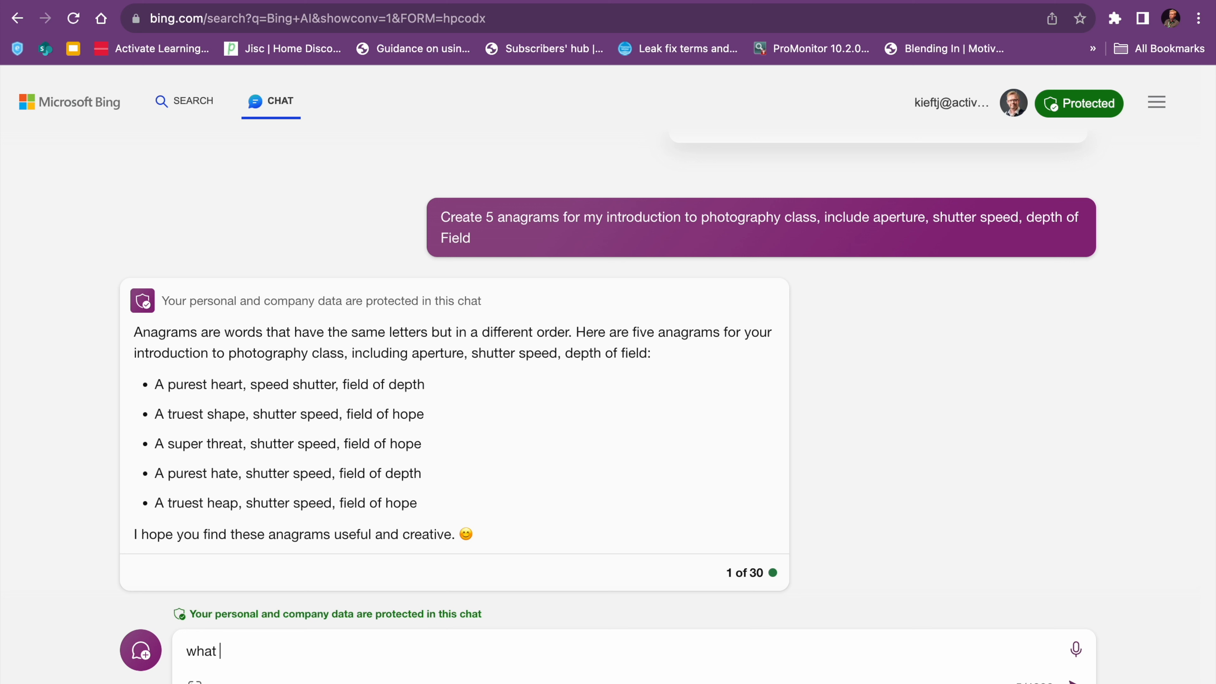
{"action": "type", "text": "version of"}
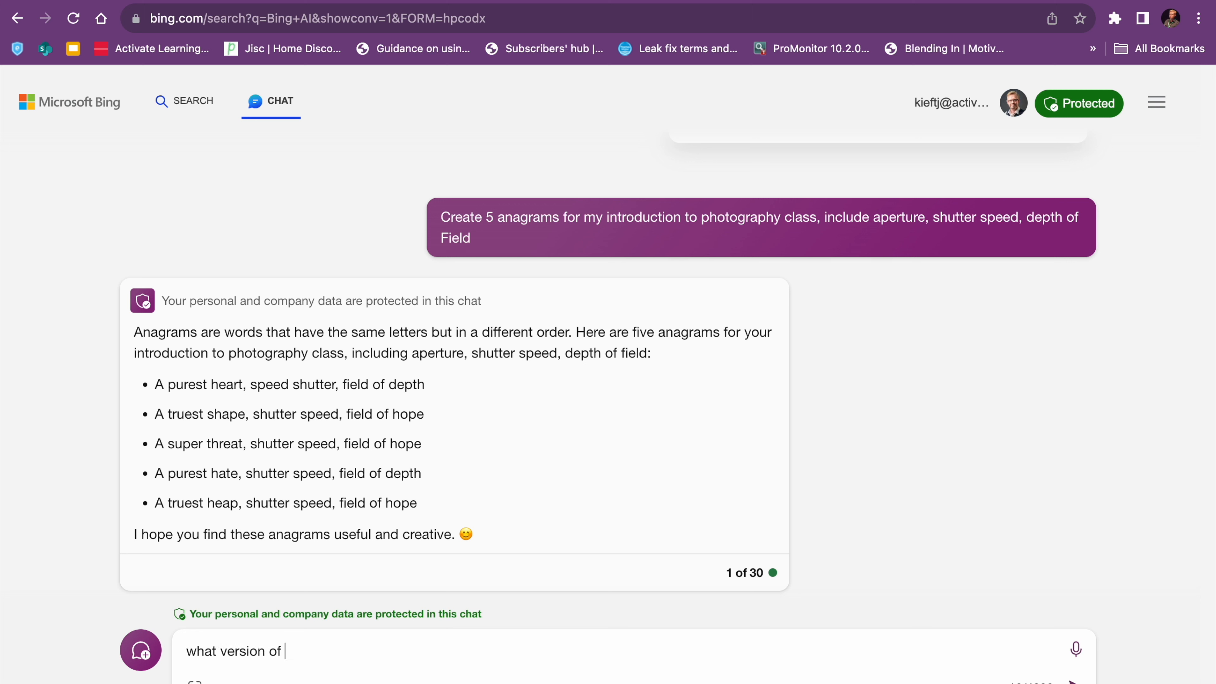
{"action": "type", "text": "chat"}
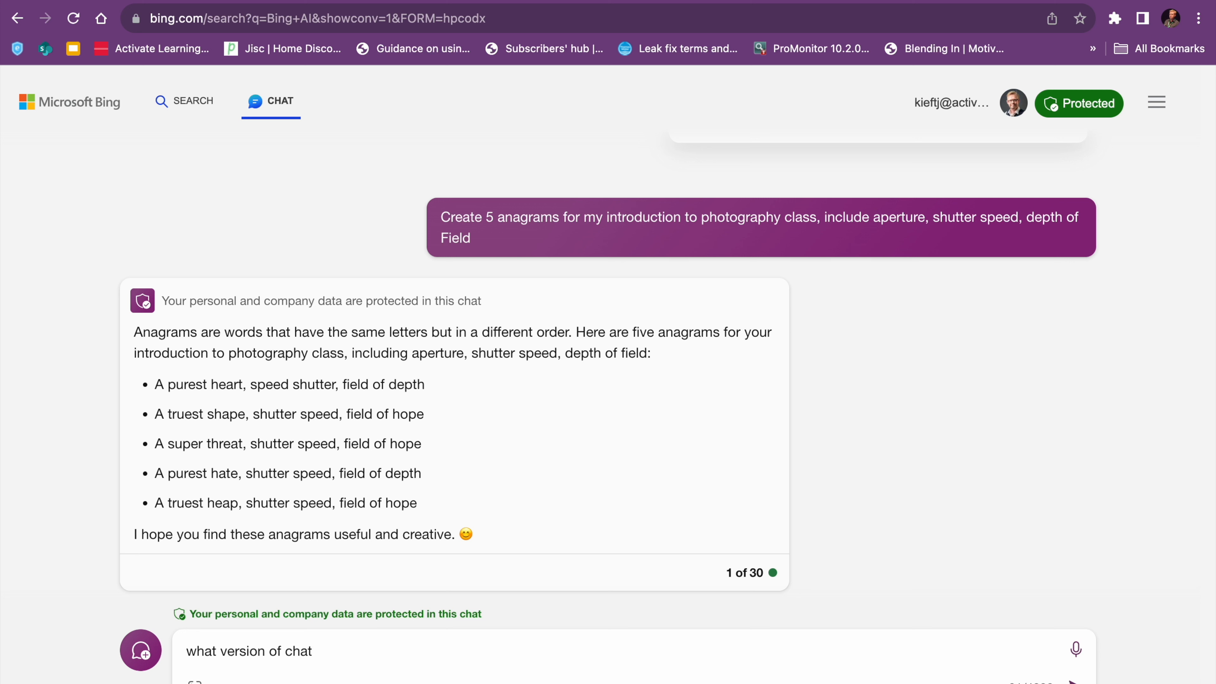
{"action": "type", "text": "gpt does bi"}
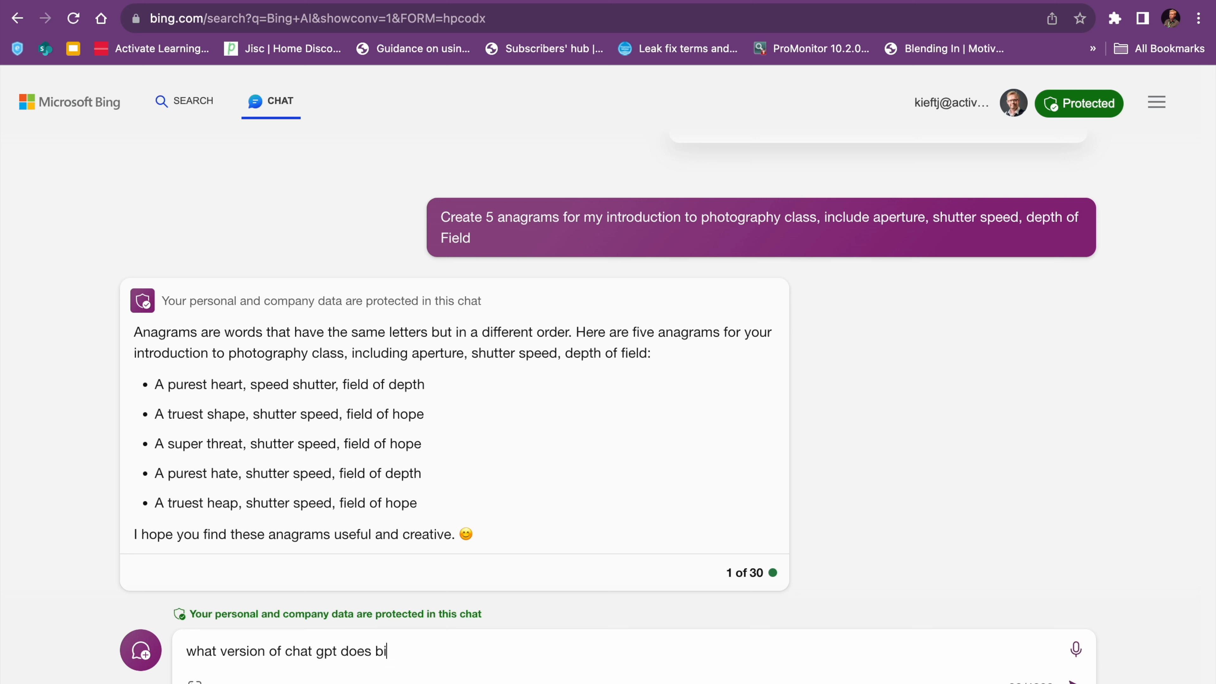
{"action": "type", "text": "ng"}
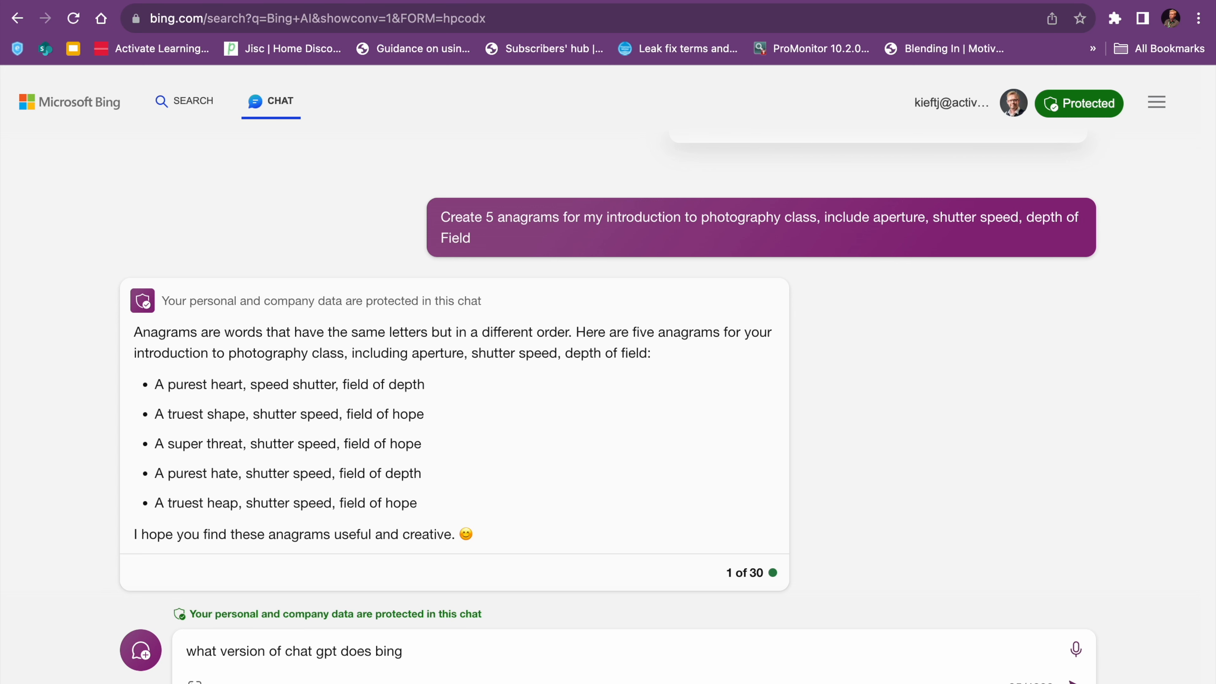
{"action": "key", "text": "Return"}
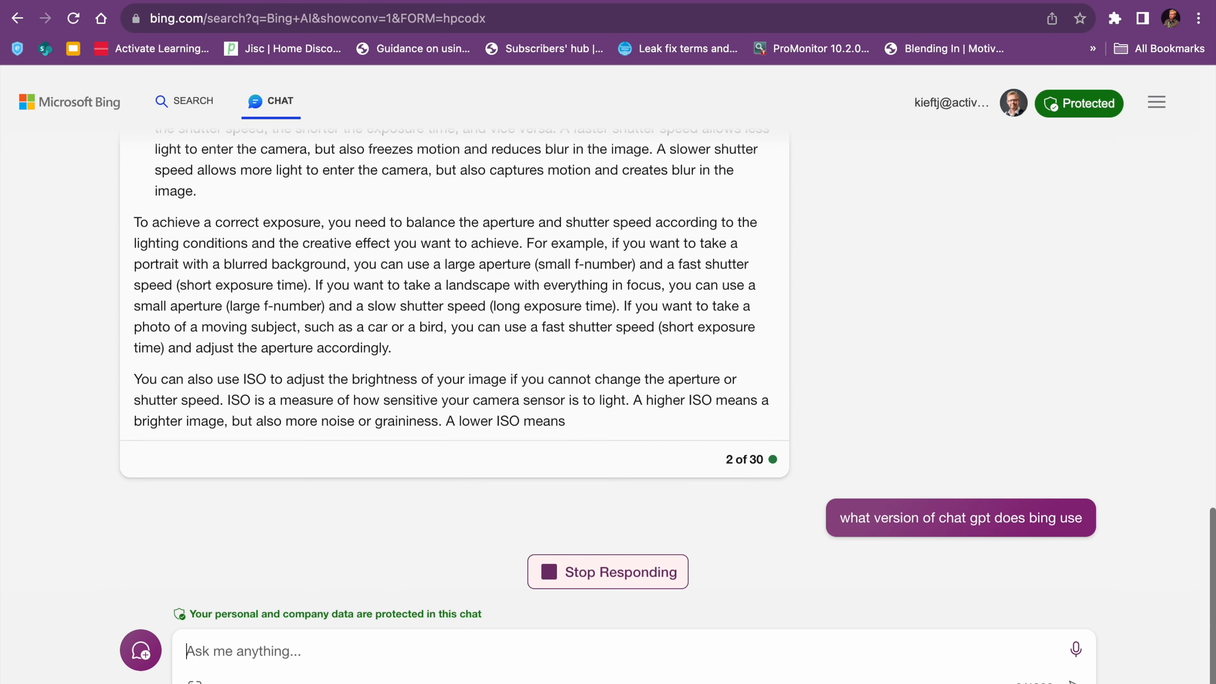
- View Bing's reply that it uses ChatGPT-4 with sources to learn more
{"action": "scroll", "scroll_direction": "down", "scroll_amount": 3}
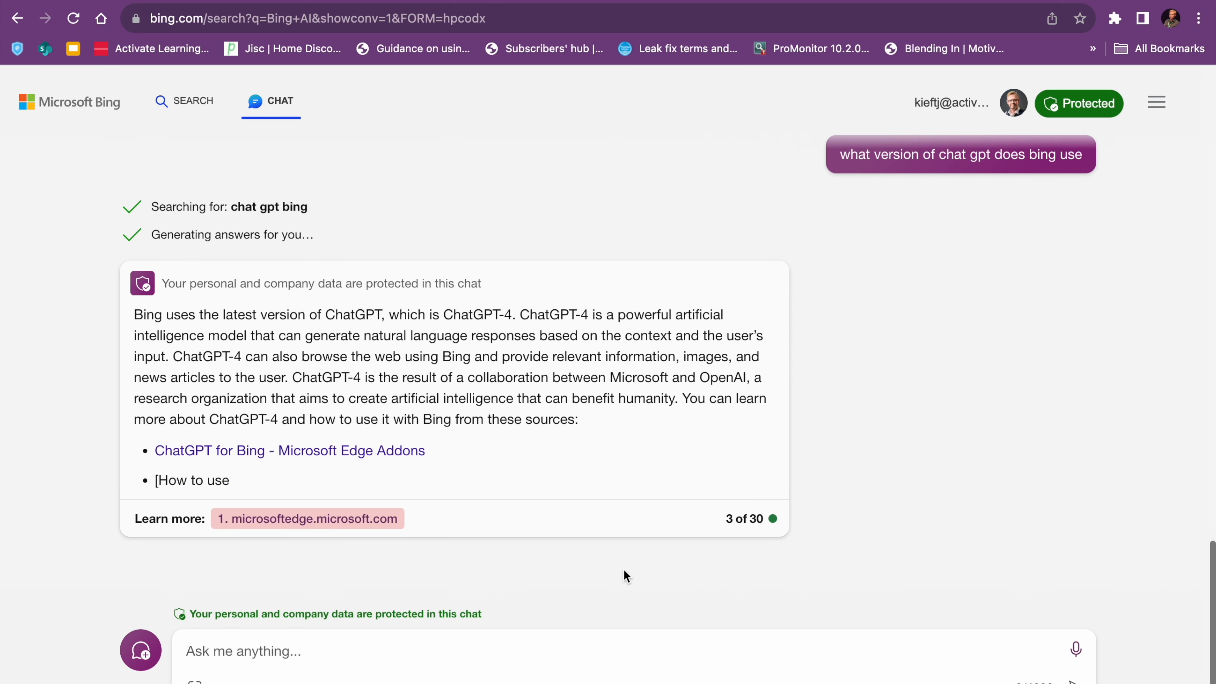
{"action": "mouse_move", "coordinate": [247, 372]}
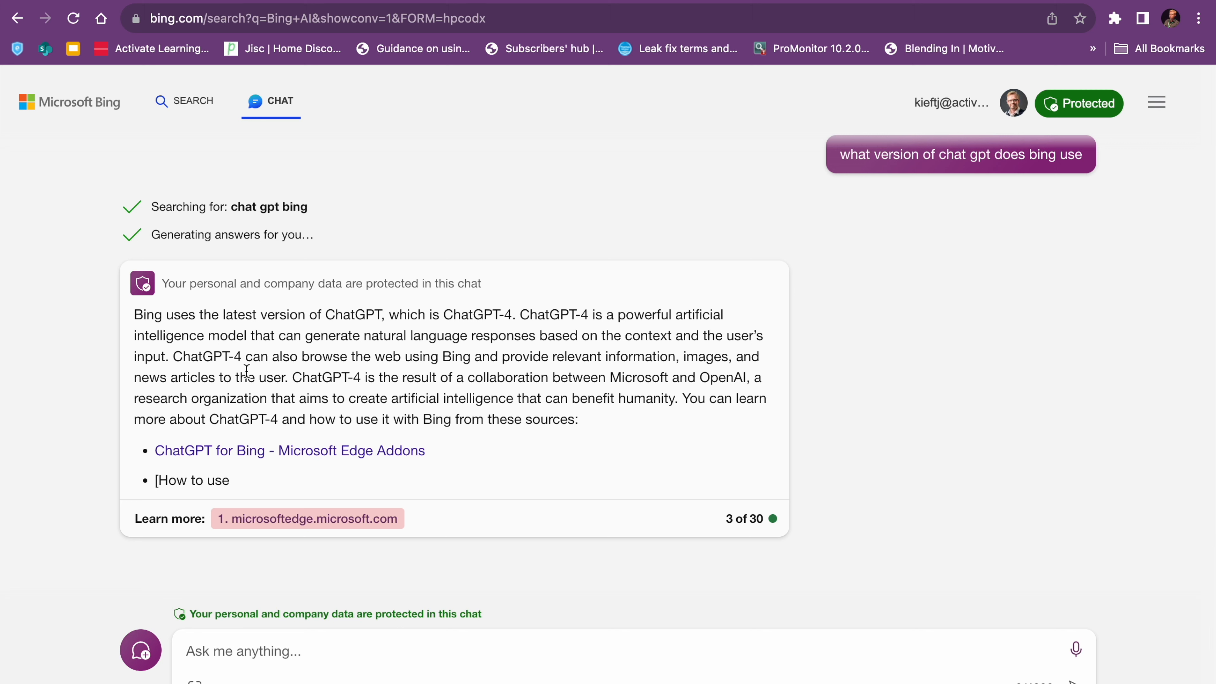